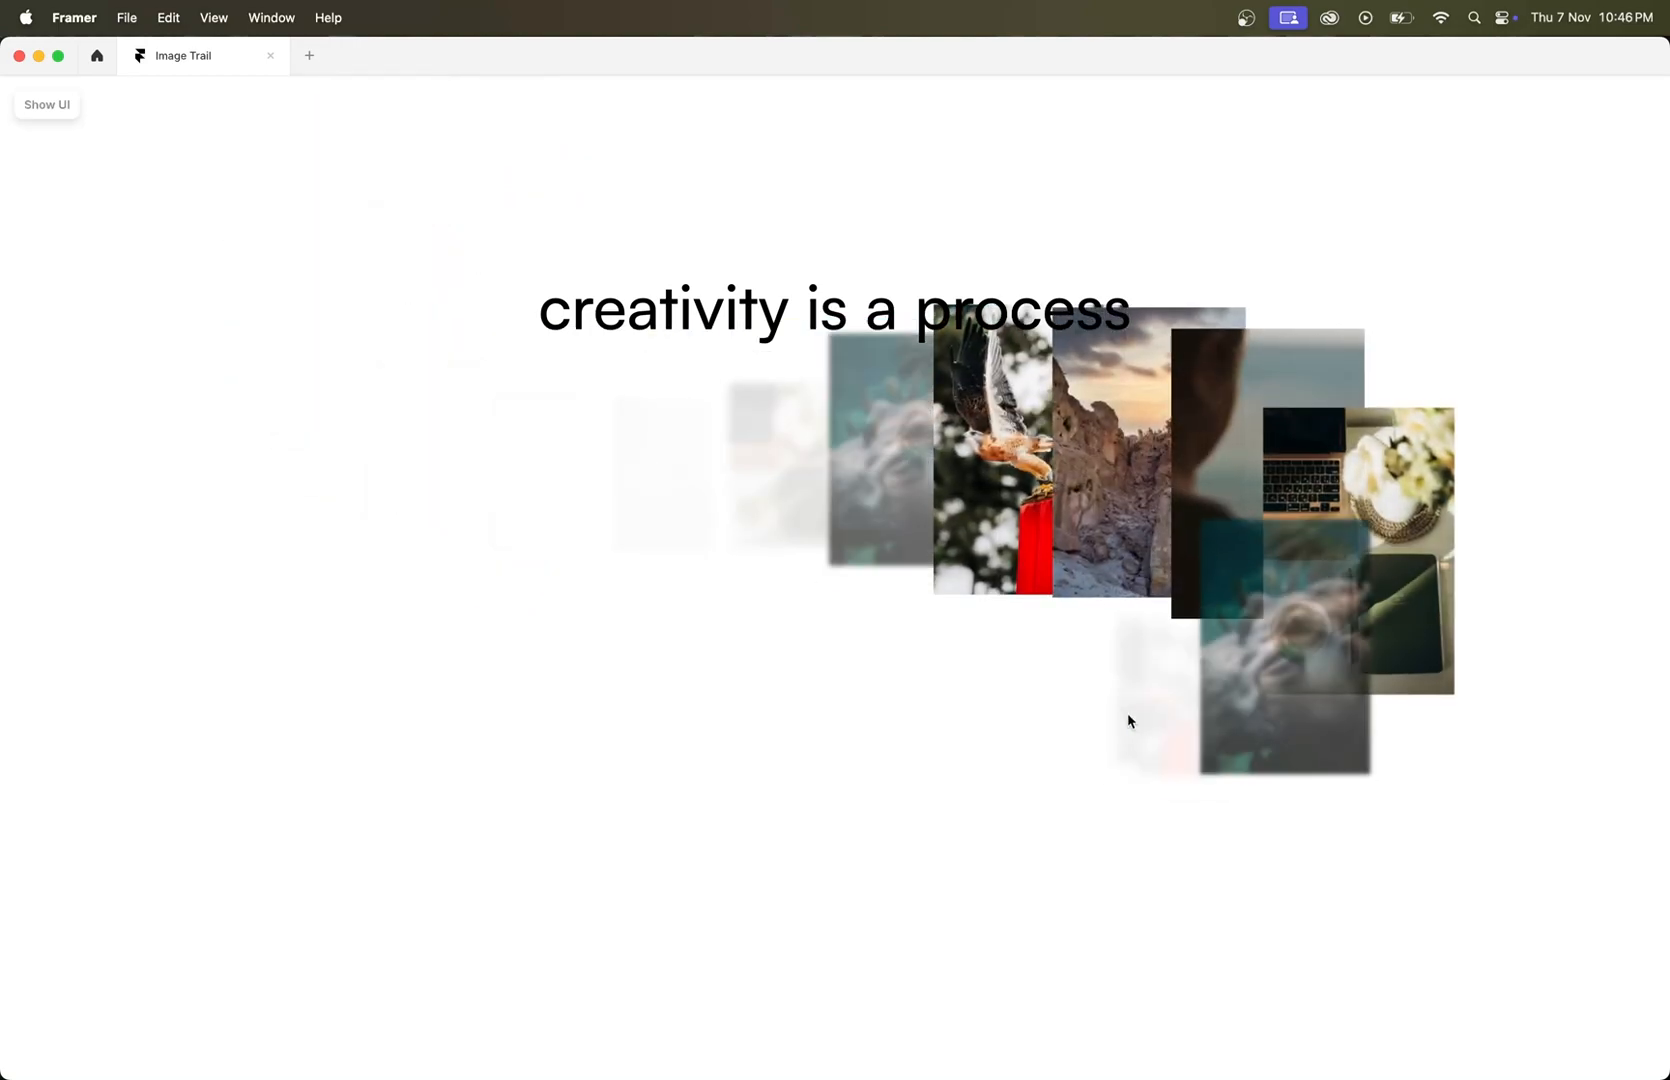
{"action": "mouse_move", "coordinate": [936, 620]}
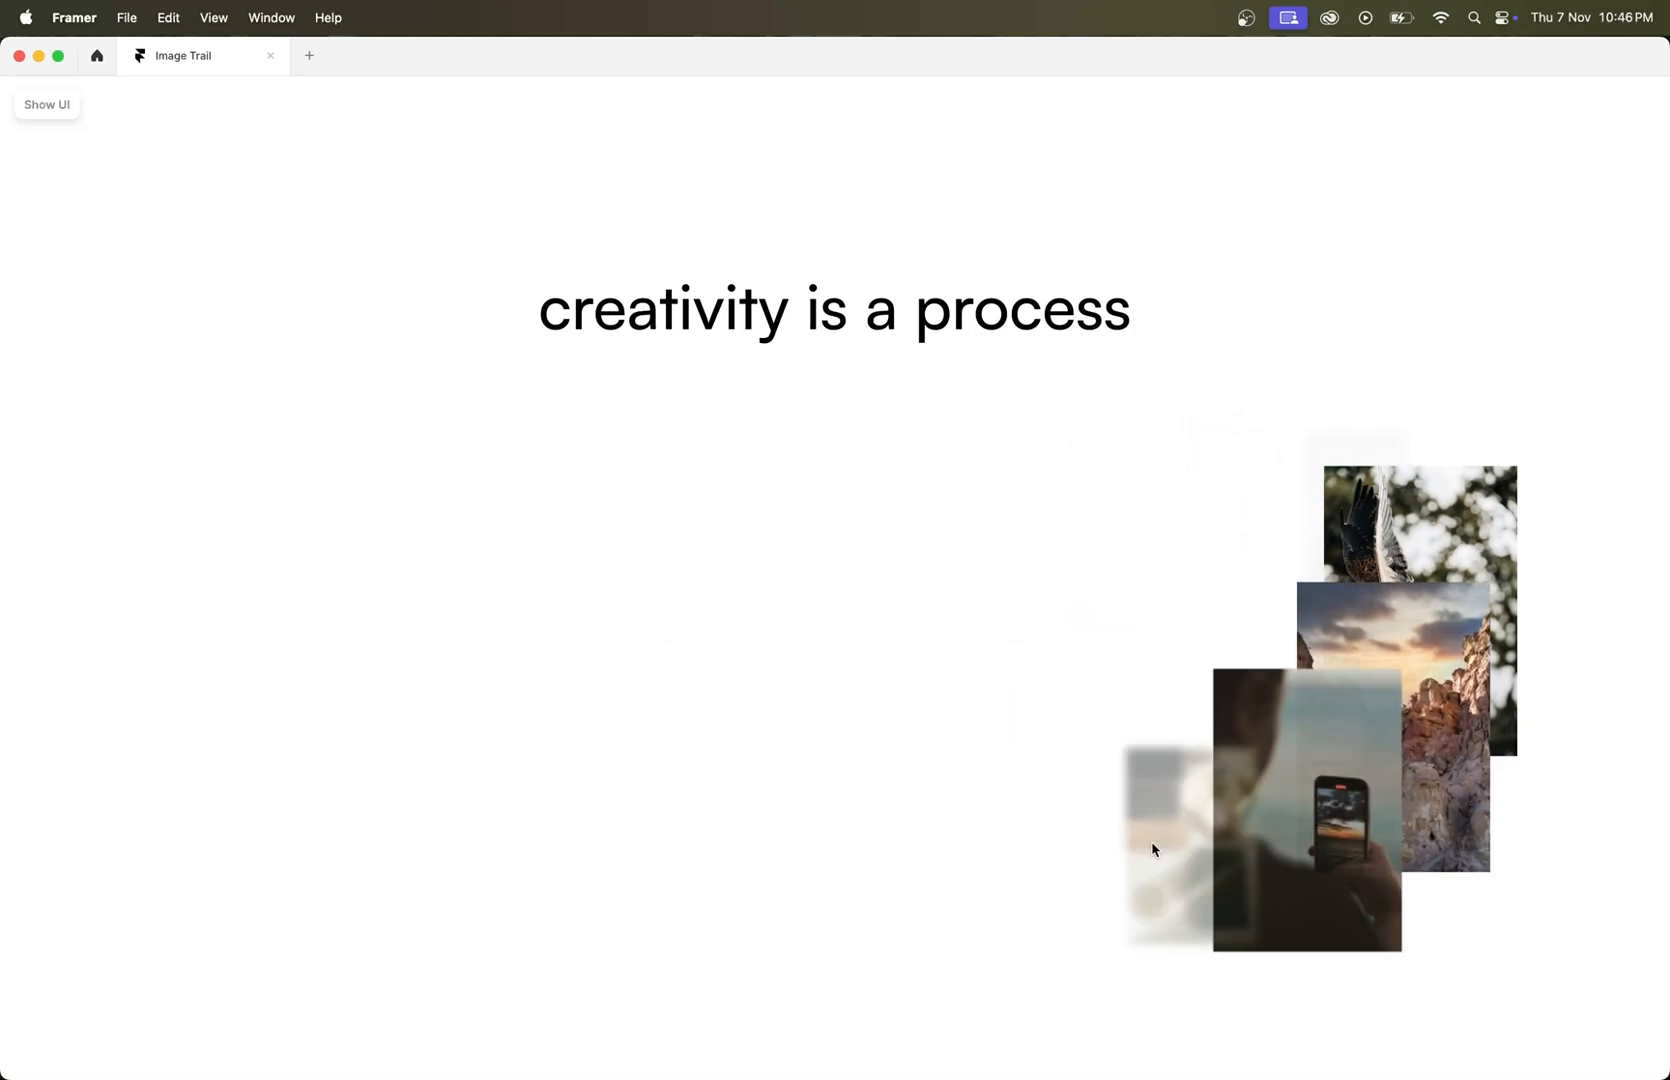
{"action": "mouse_move", "coordinate": [1656, 640]}
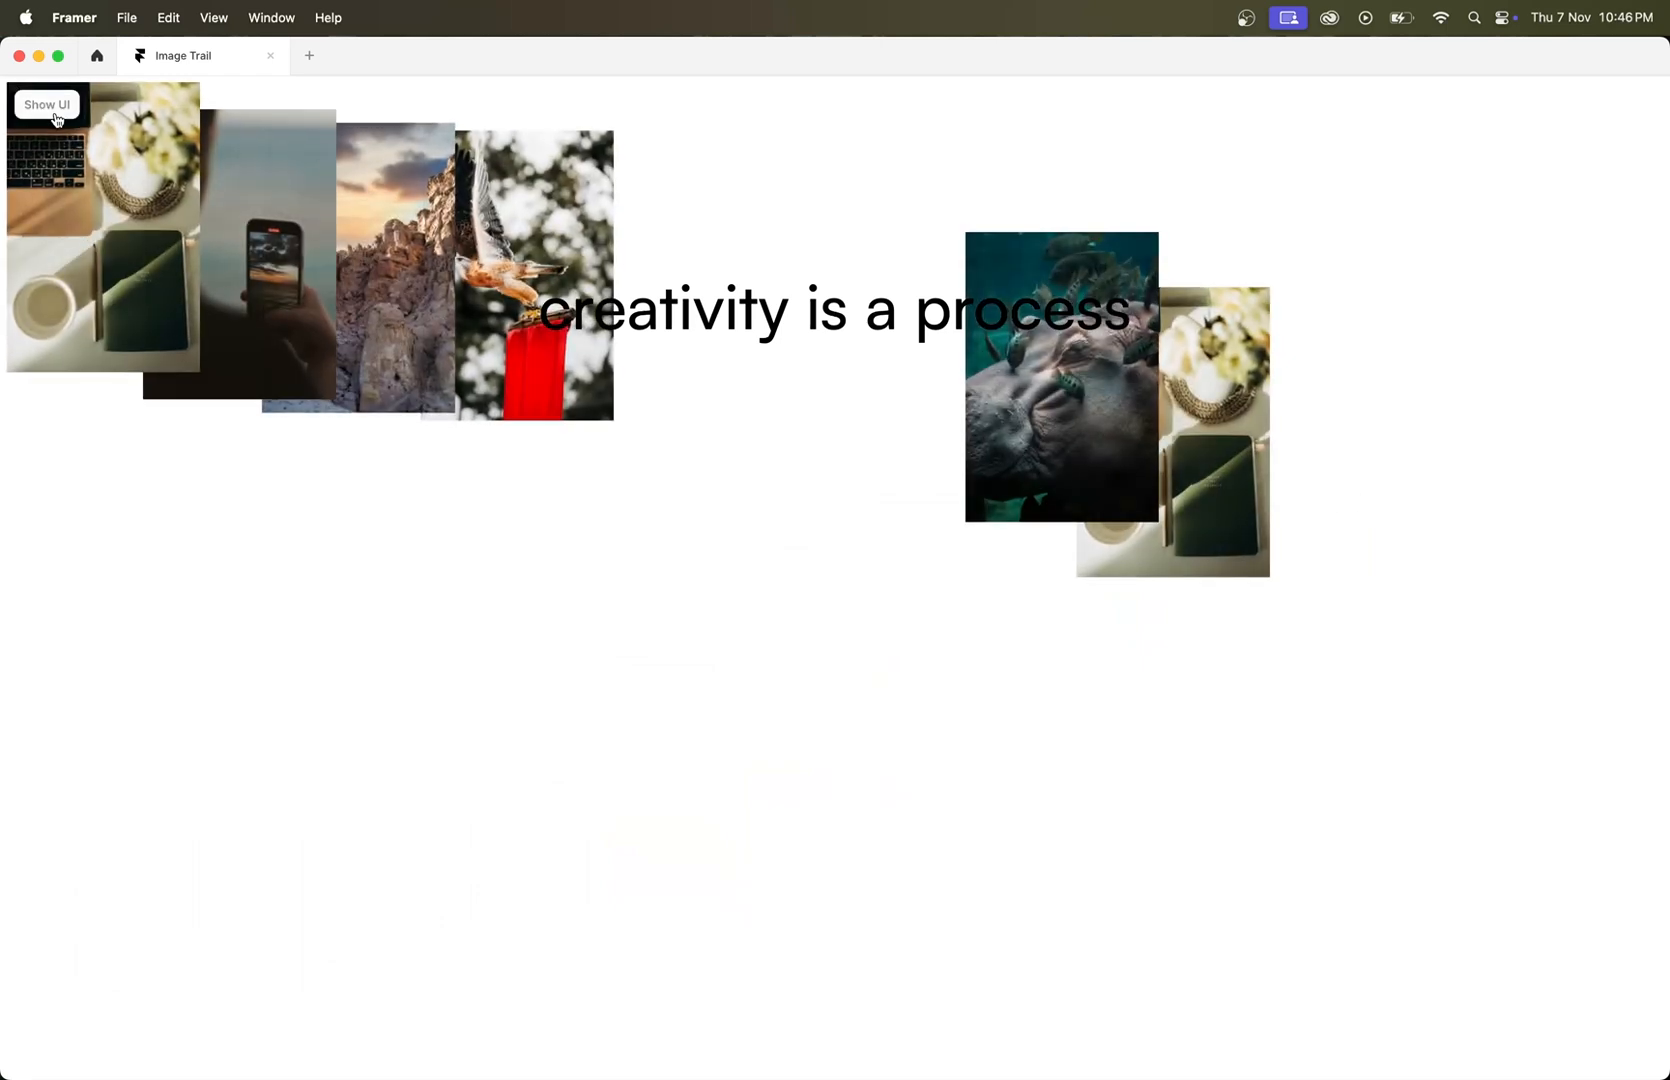
Step: Return to the editor and copy the Cursor Image Trail component from its resource page
{"action": "left_click", "coordinate": [46, 104]}
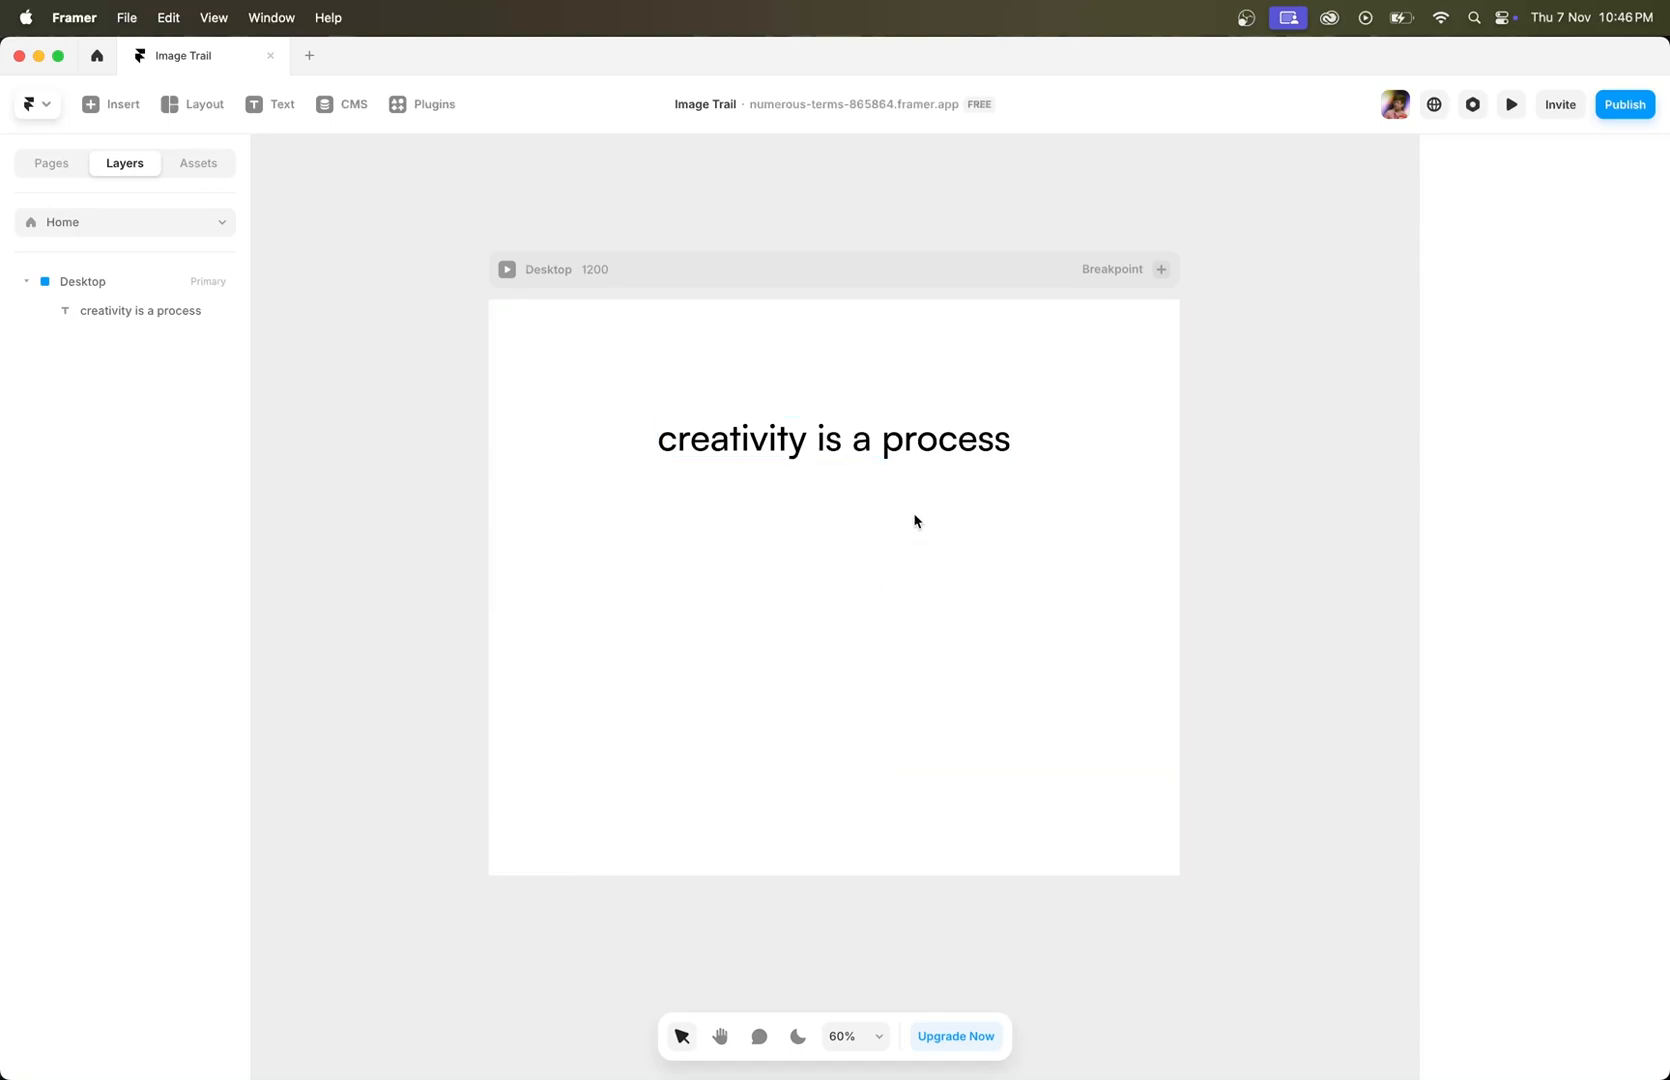
{"action": "mouse_move", "coordinate": [732, 934]}
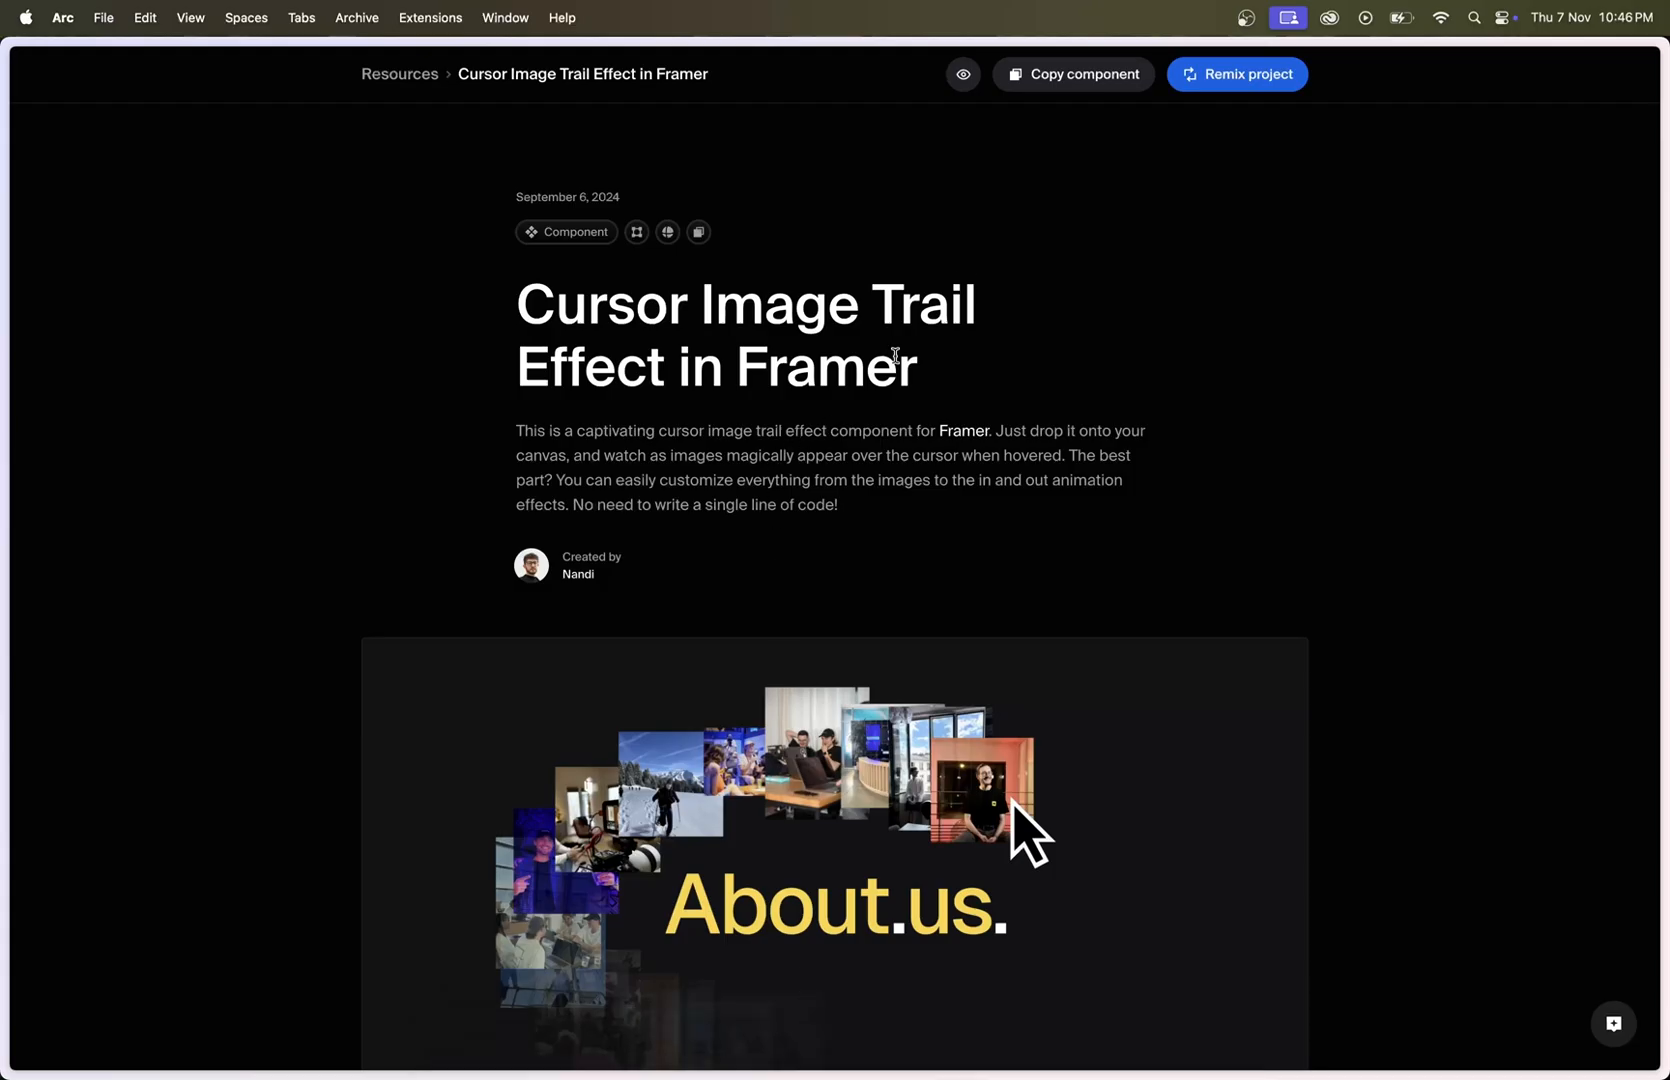
{"action": "left_click", "coordinate": [1074, 74]}
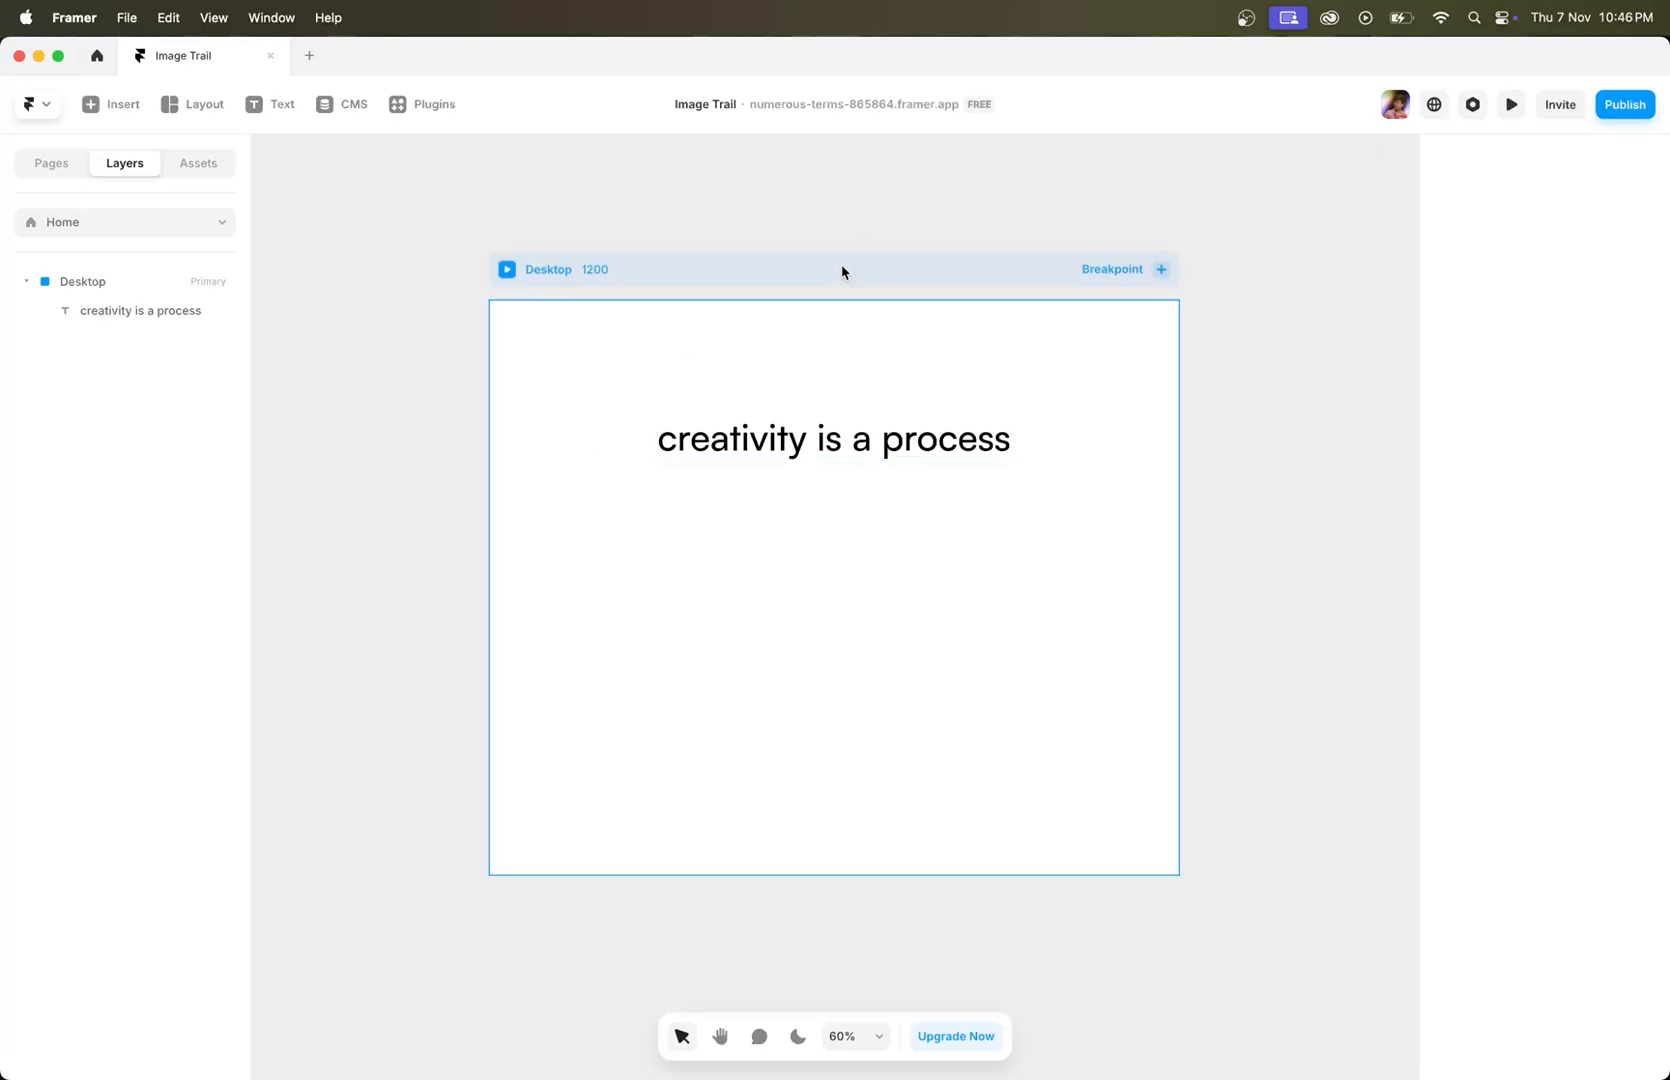
Step: Paste the Cursor Image Trail into the Desktop frame and select it
{"action": "left_click", "coordinate": [82, 282]}
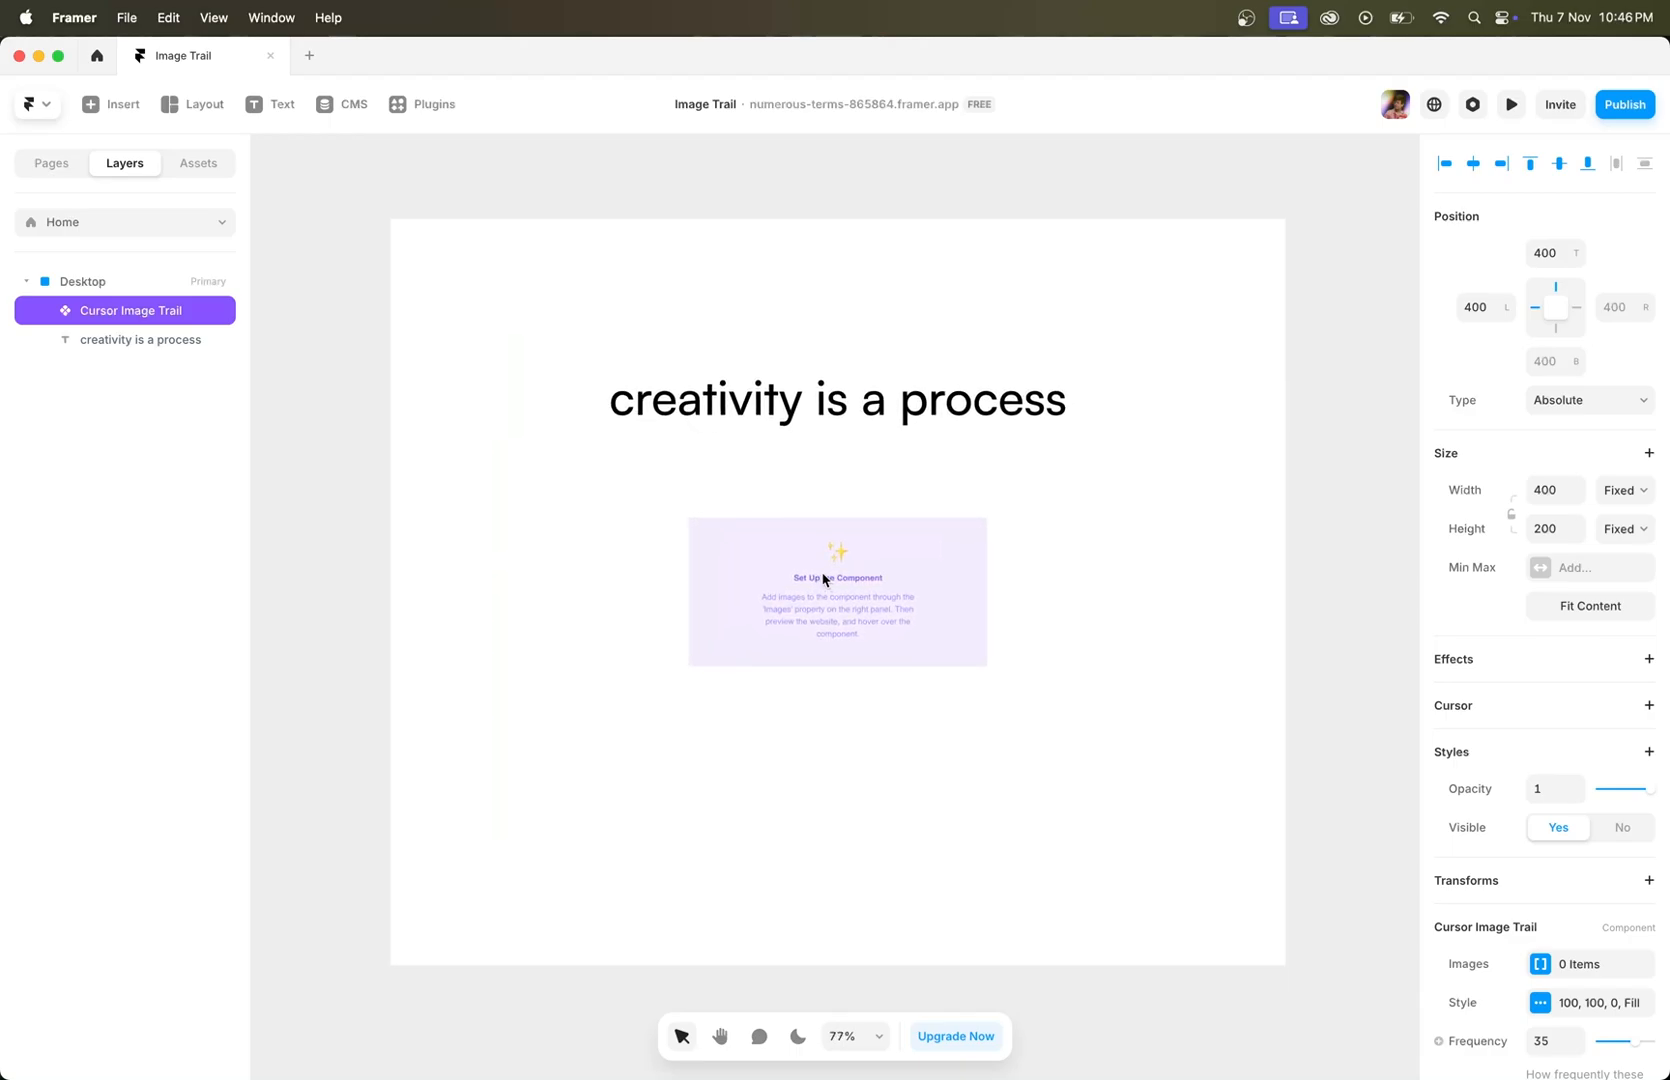
{"action": "left_click", "coordinate": [836, 602]}
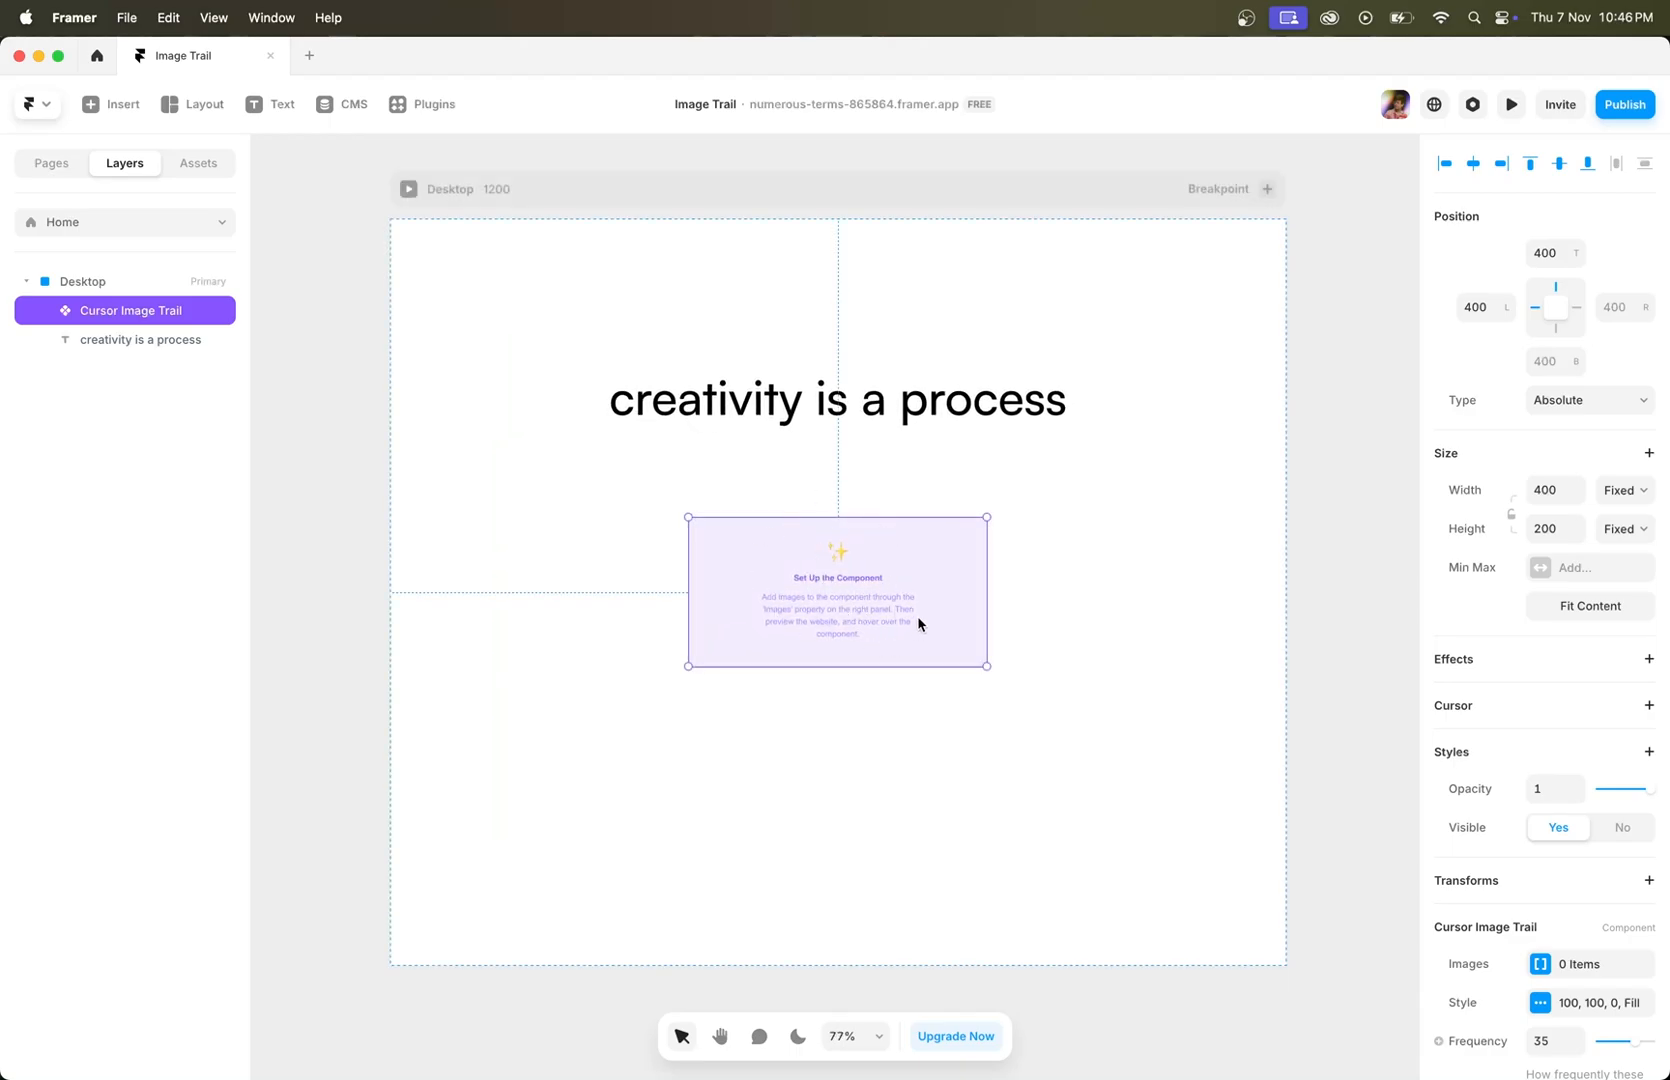
{"action": "mouse_move", "coordinate": [1018, 532]}
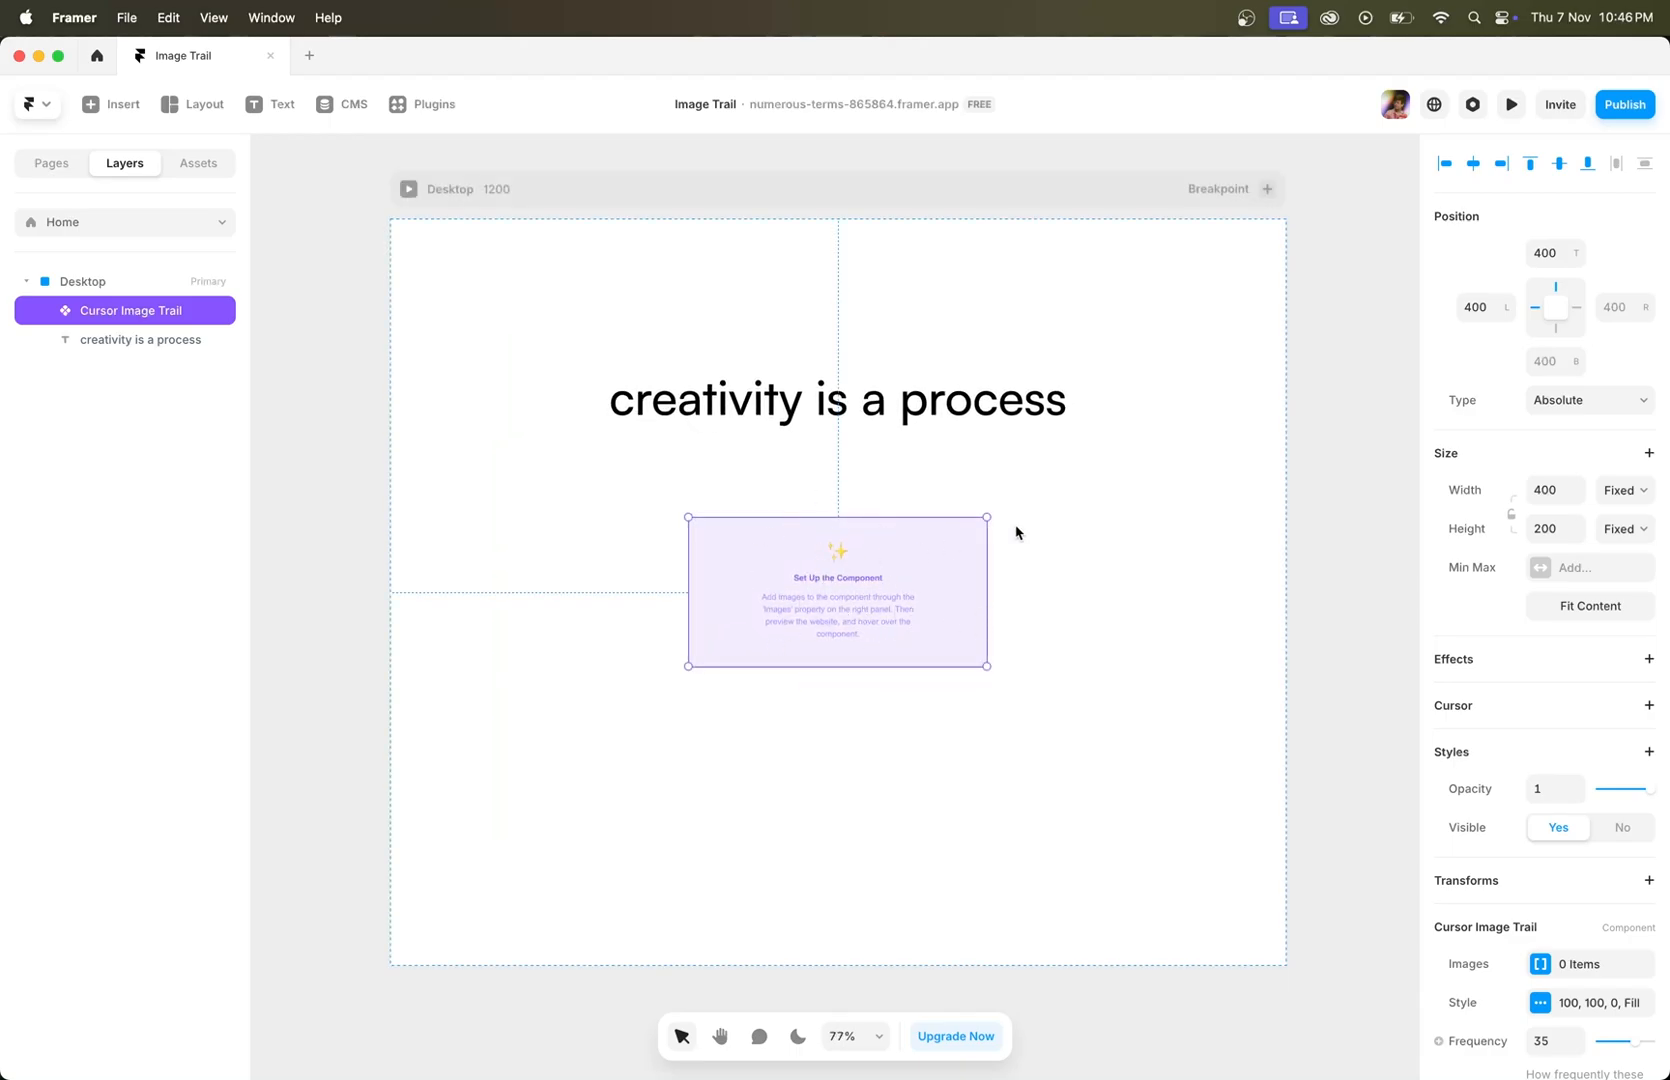
{"action": "mouse_move", "coordinate": [896, 618]}
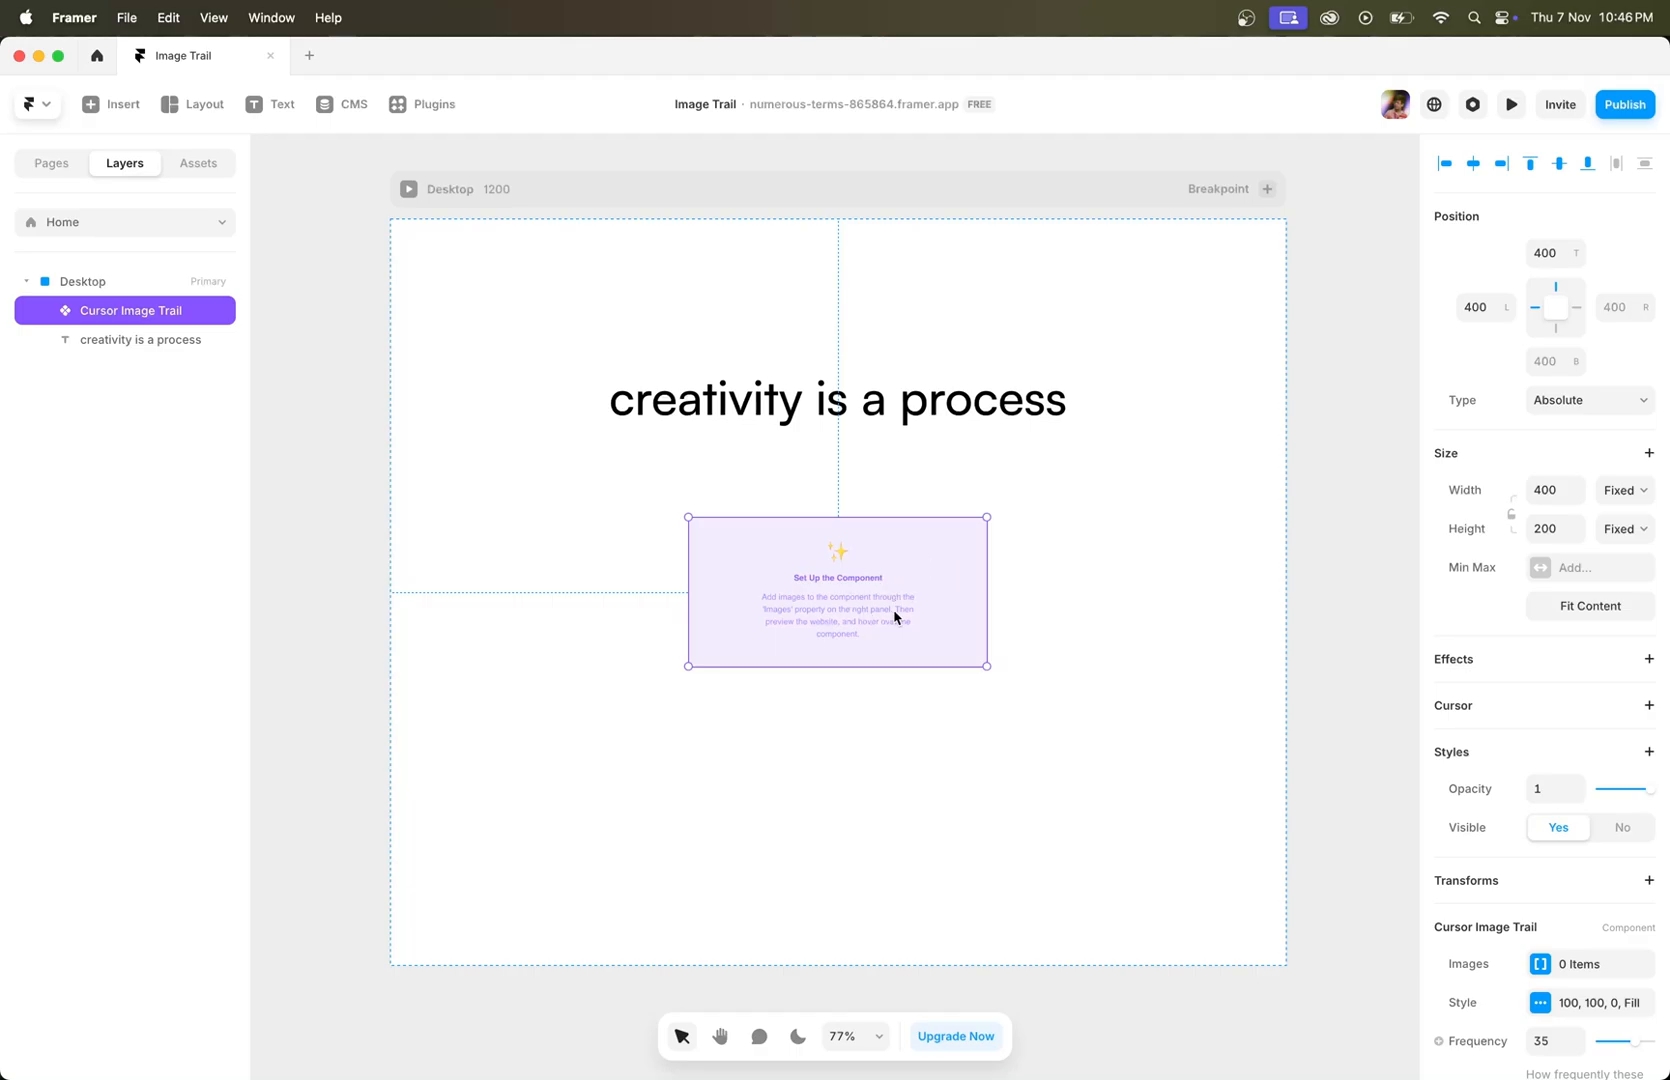
{"action": "mouse_move", "coordinate": [988, 570]}
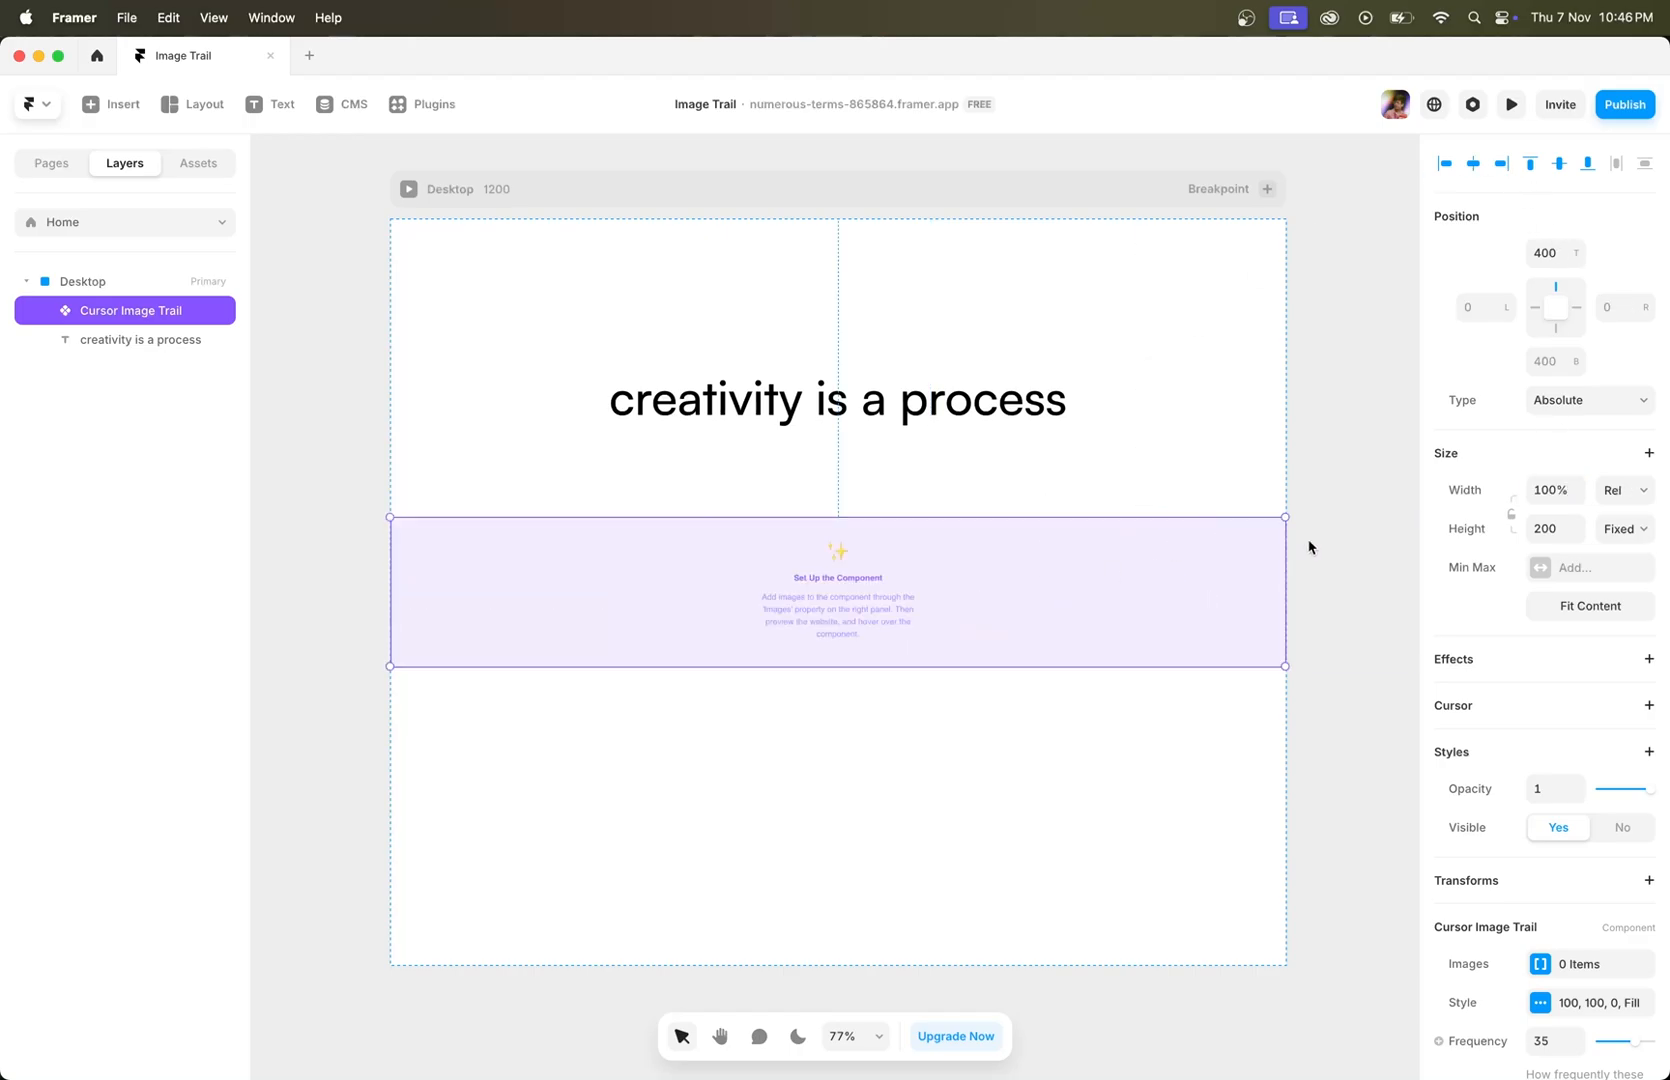
Step: Size the component to 100% relative width and 100vh viewport height
{"action": "type", "text": "100vh"}
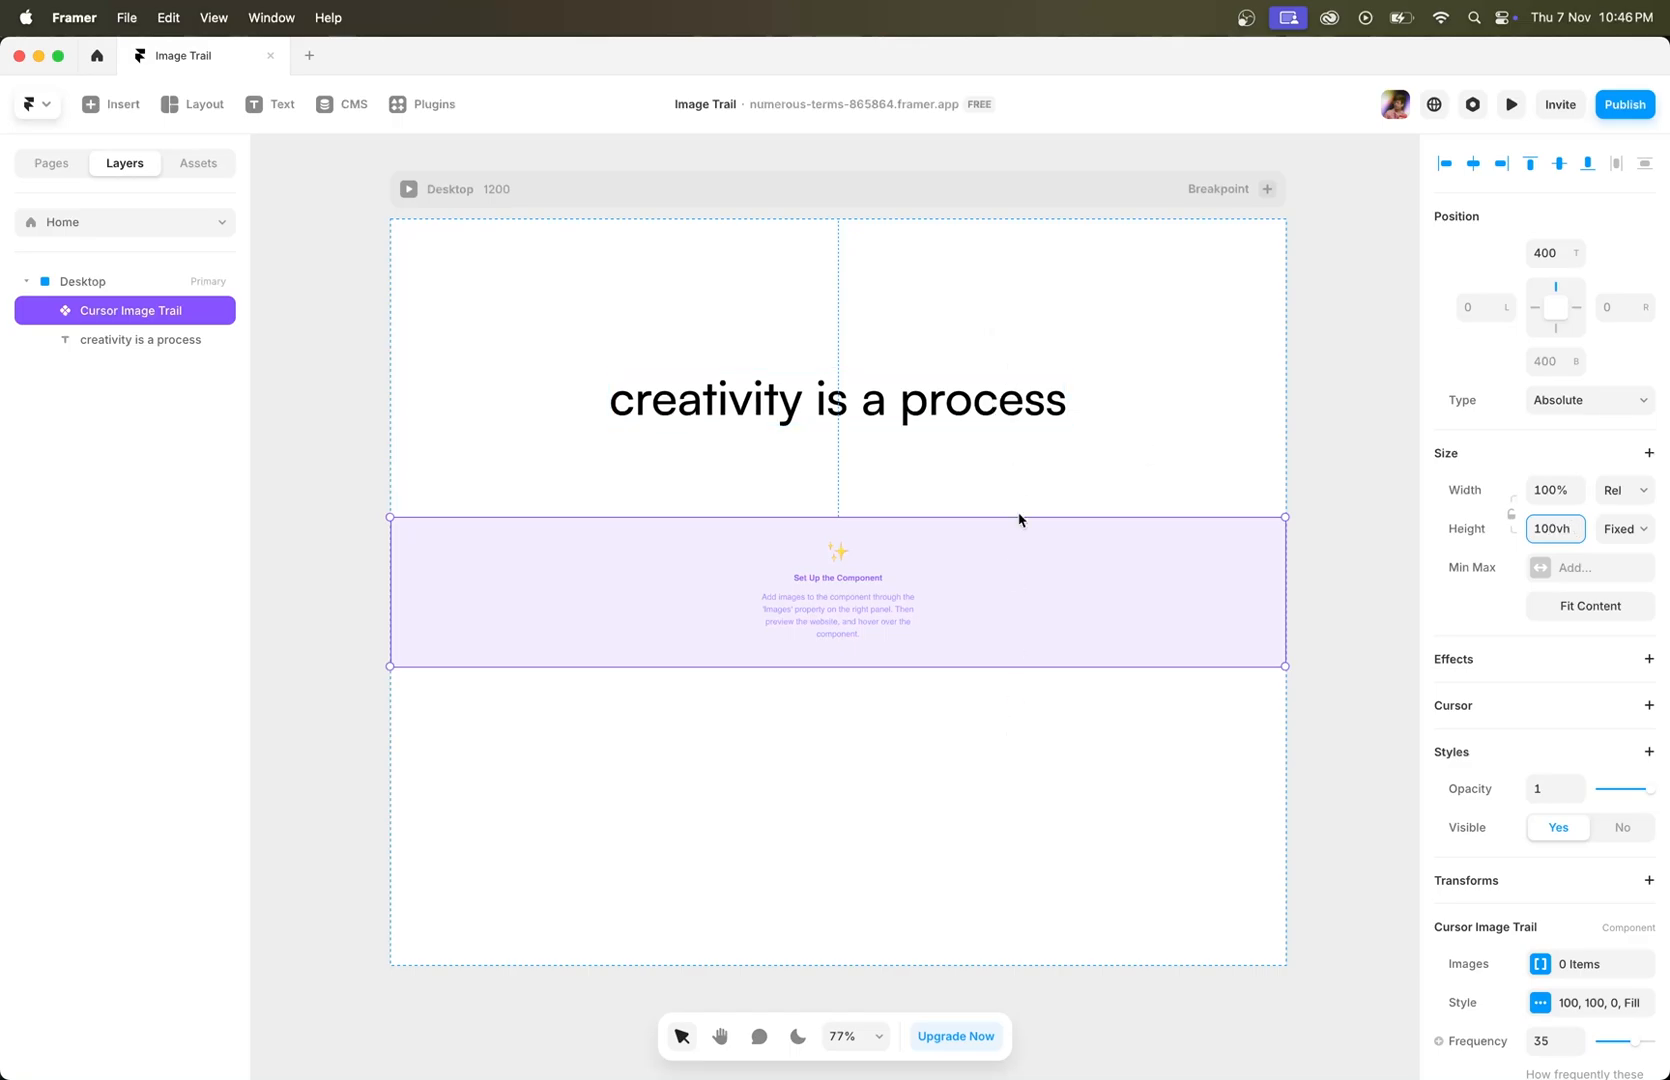
{"action": "left_click", "coordinate": [1624, 530]}
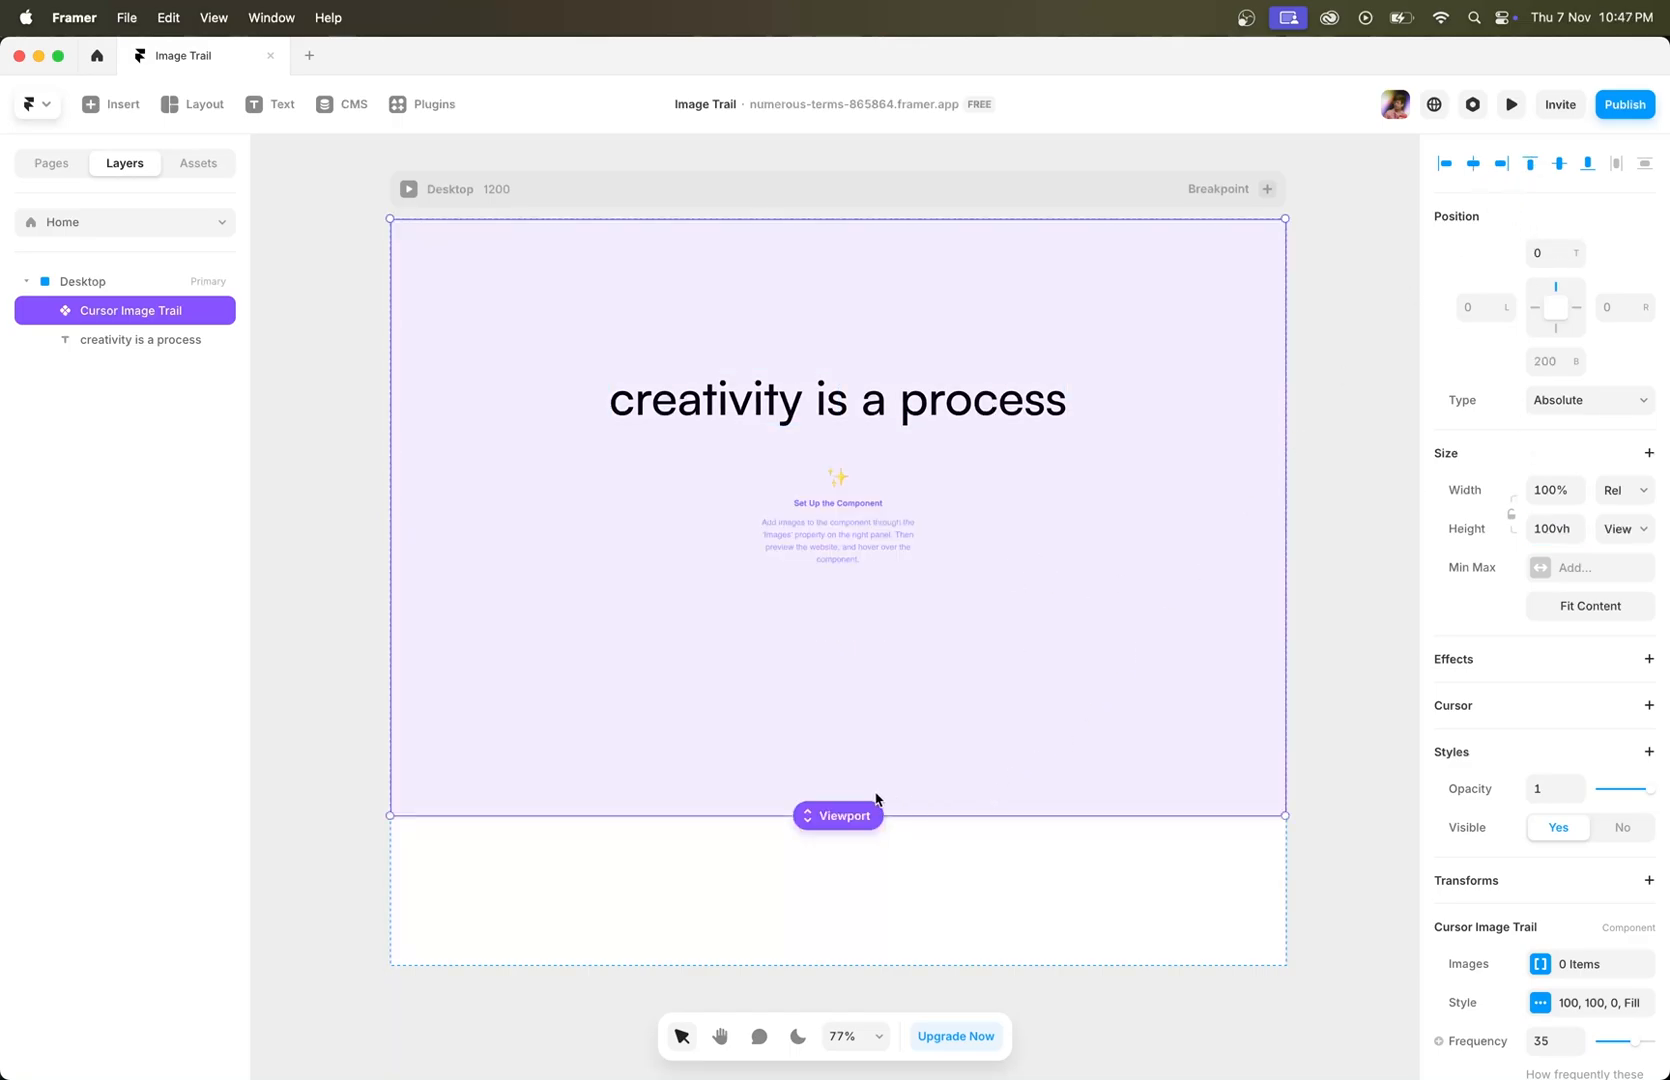
{"action": "mouse_move", "coordinate": [1528, 704]}
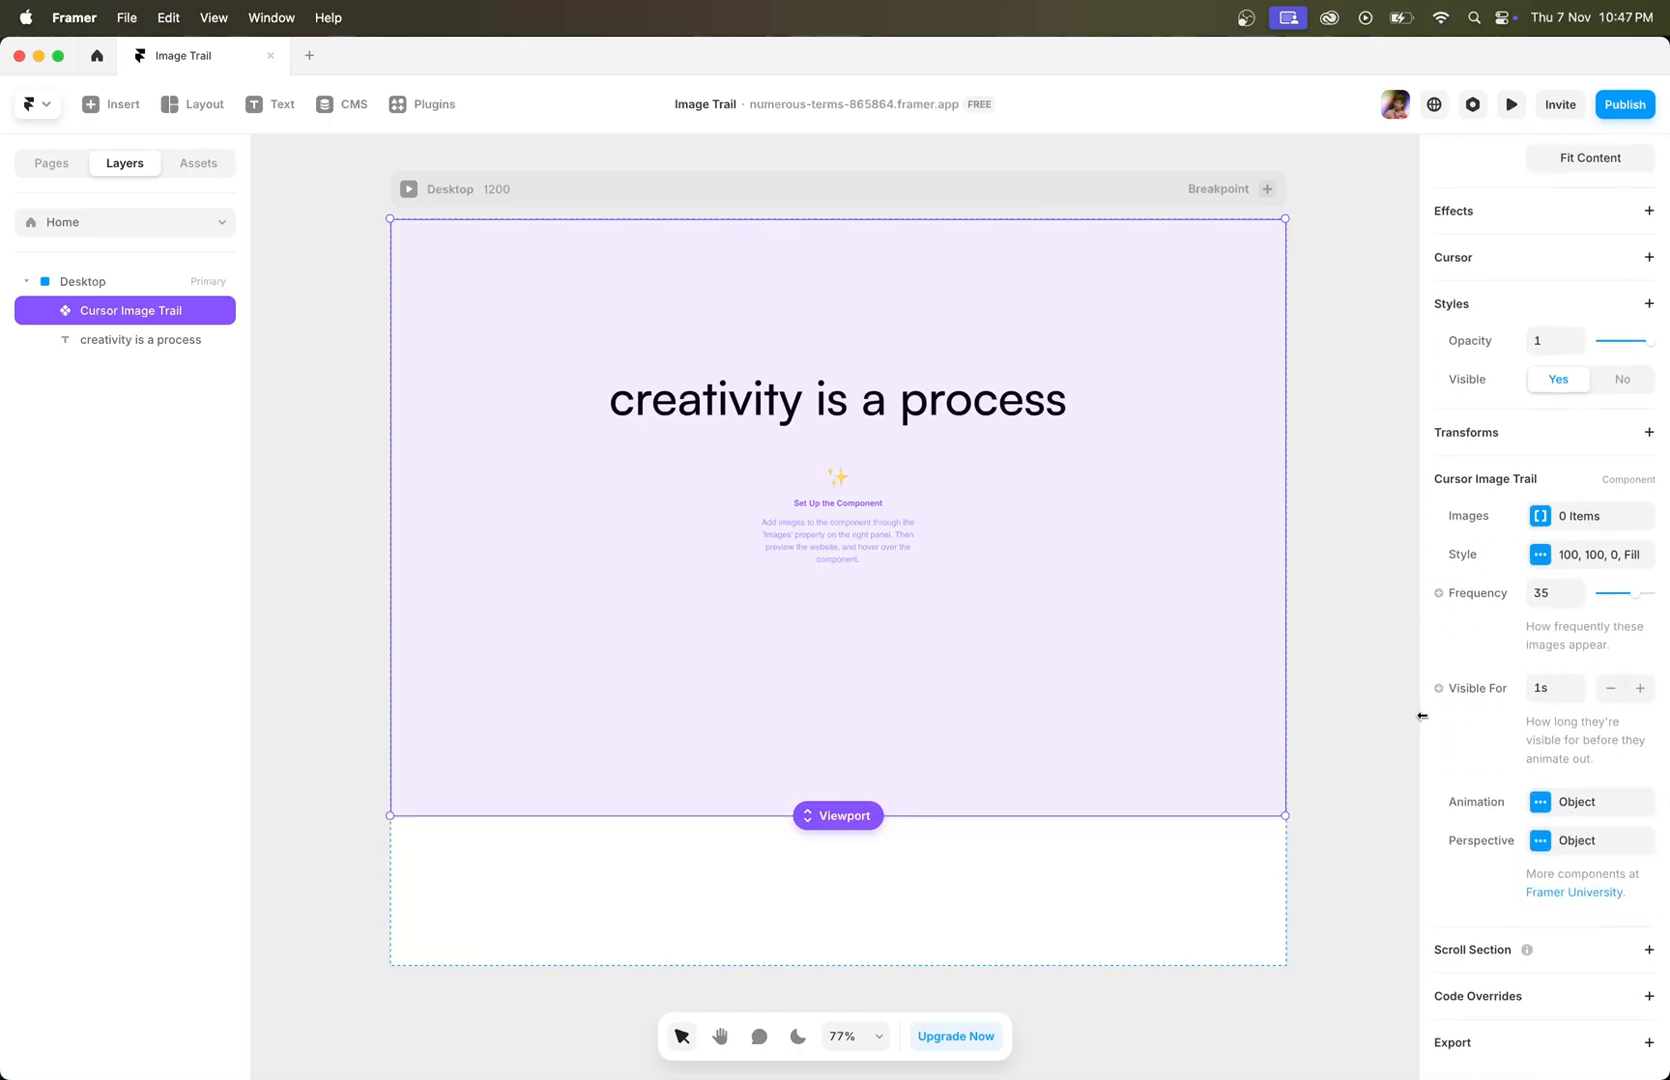
Step: Add four Unsplash photos to the component's trail image list
{"action": "left_click", "coordinate": [1586, 516]}
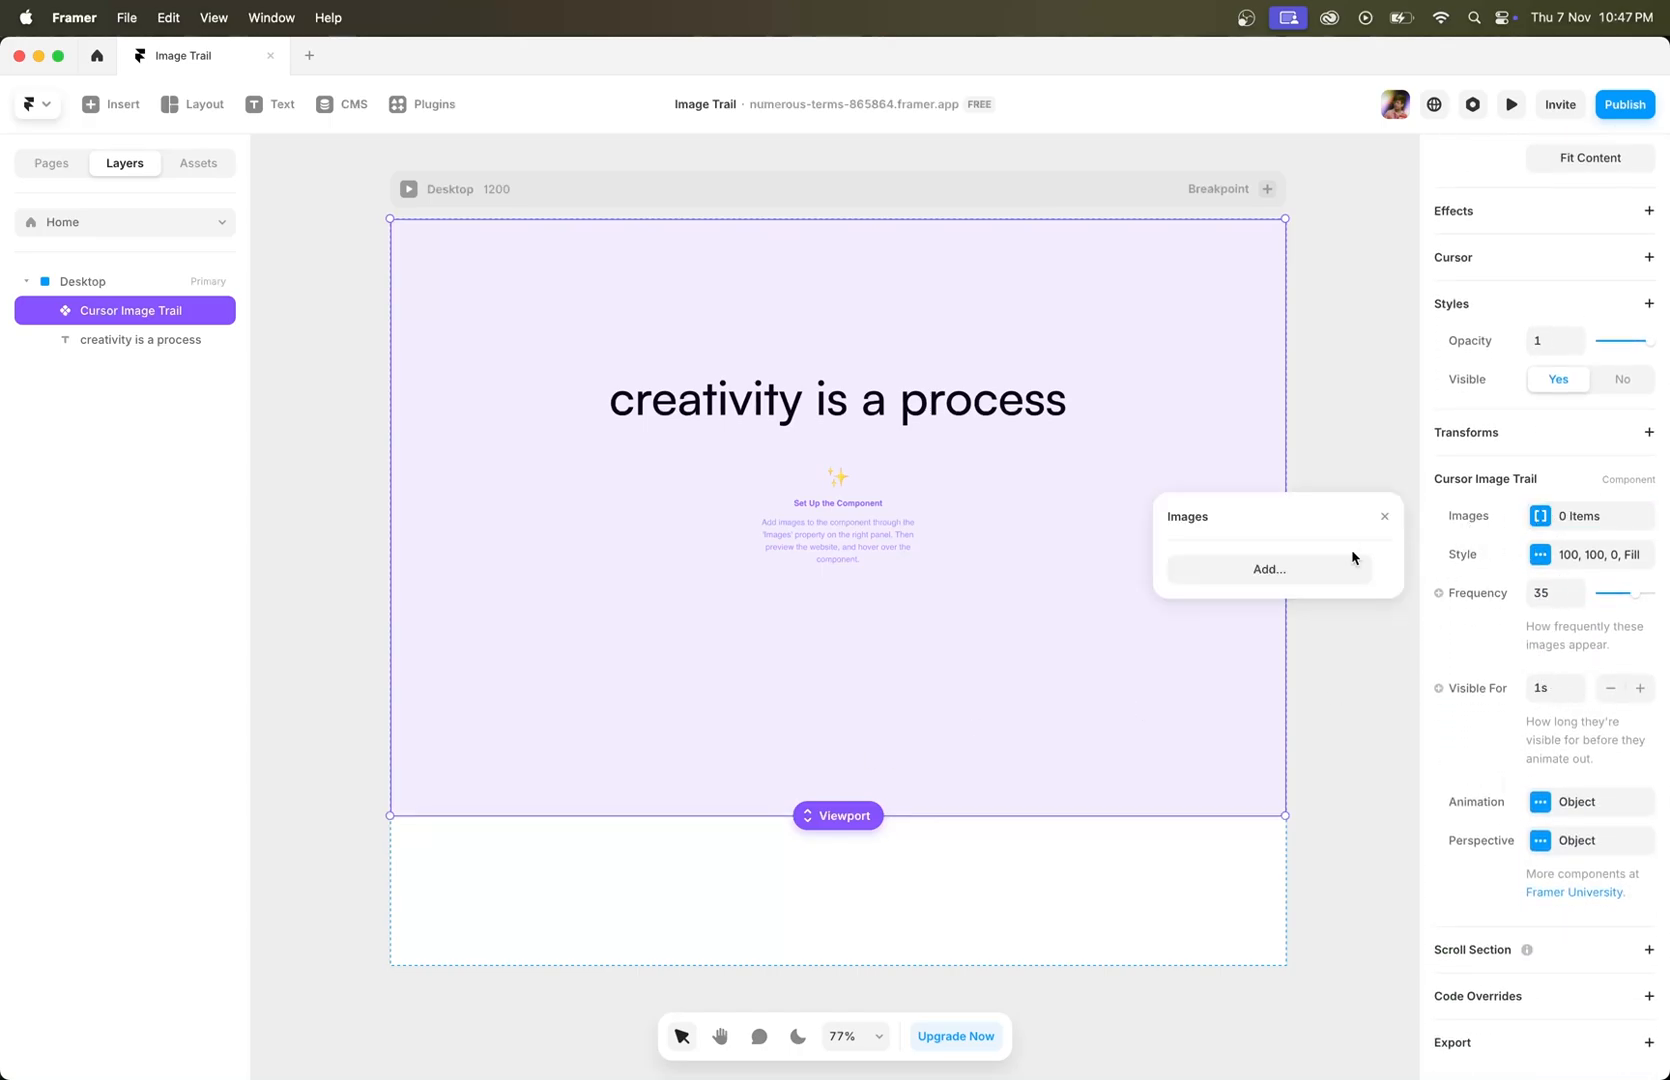
{"action": "left_click", "coordinate": [1268, 570]}
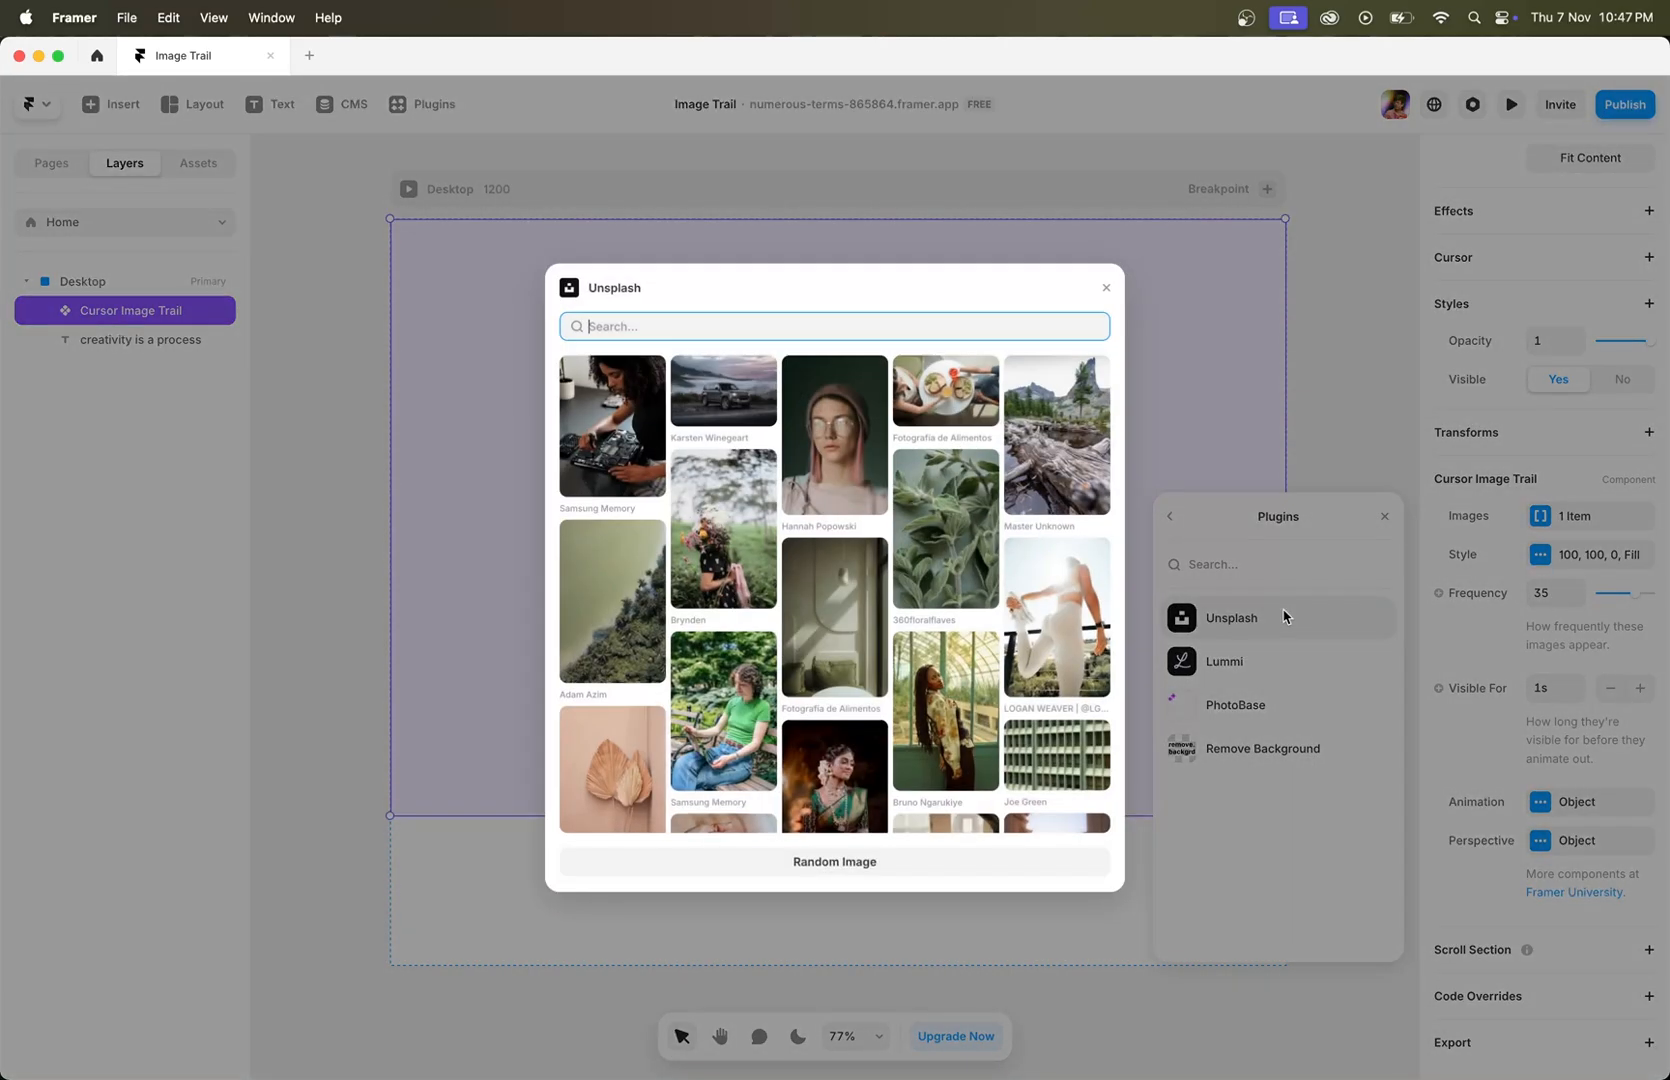
{"action": "left_click", "coordinate": [834, 862]}
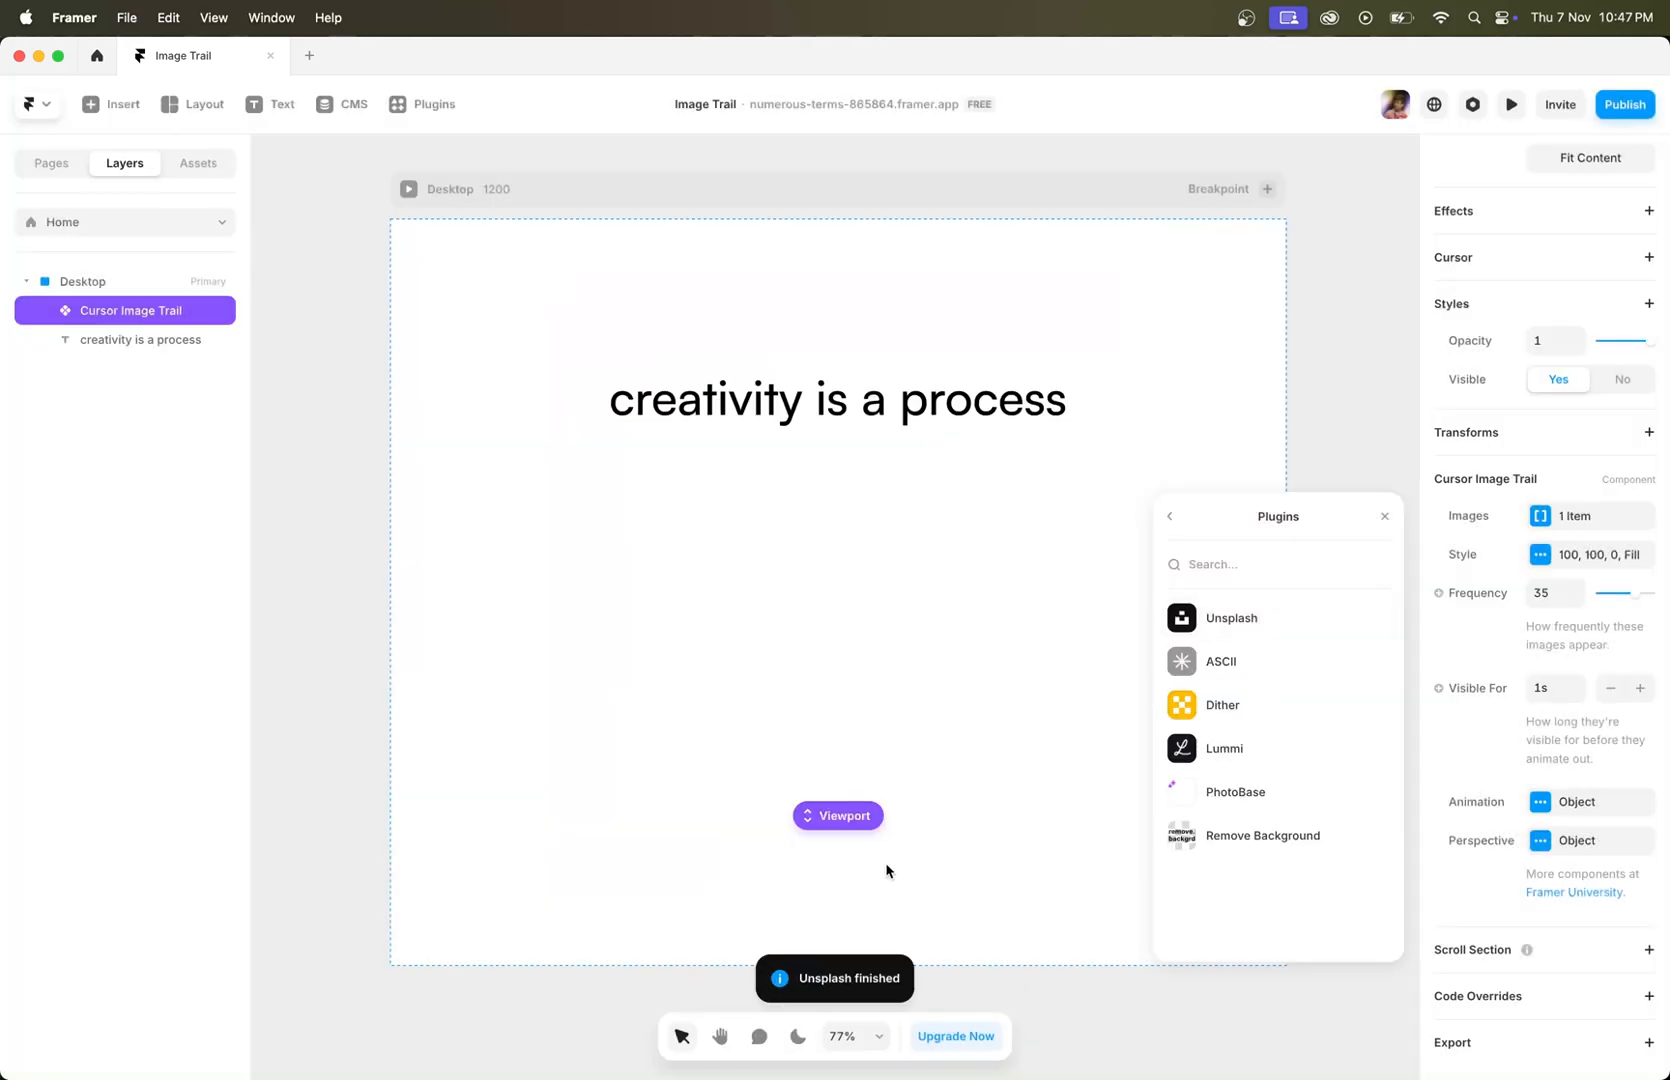
{"action": "left_click", "coordinate": [1232, 618]}
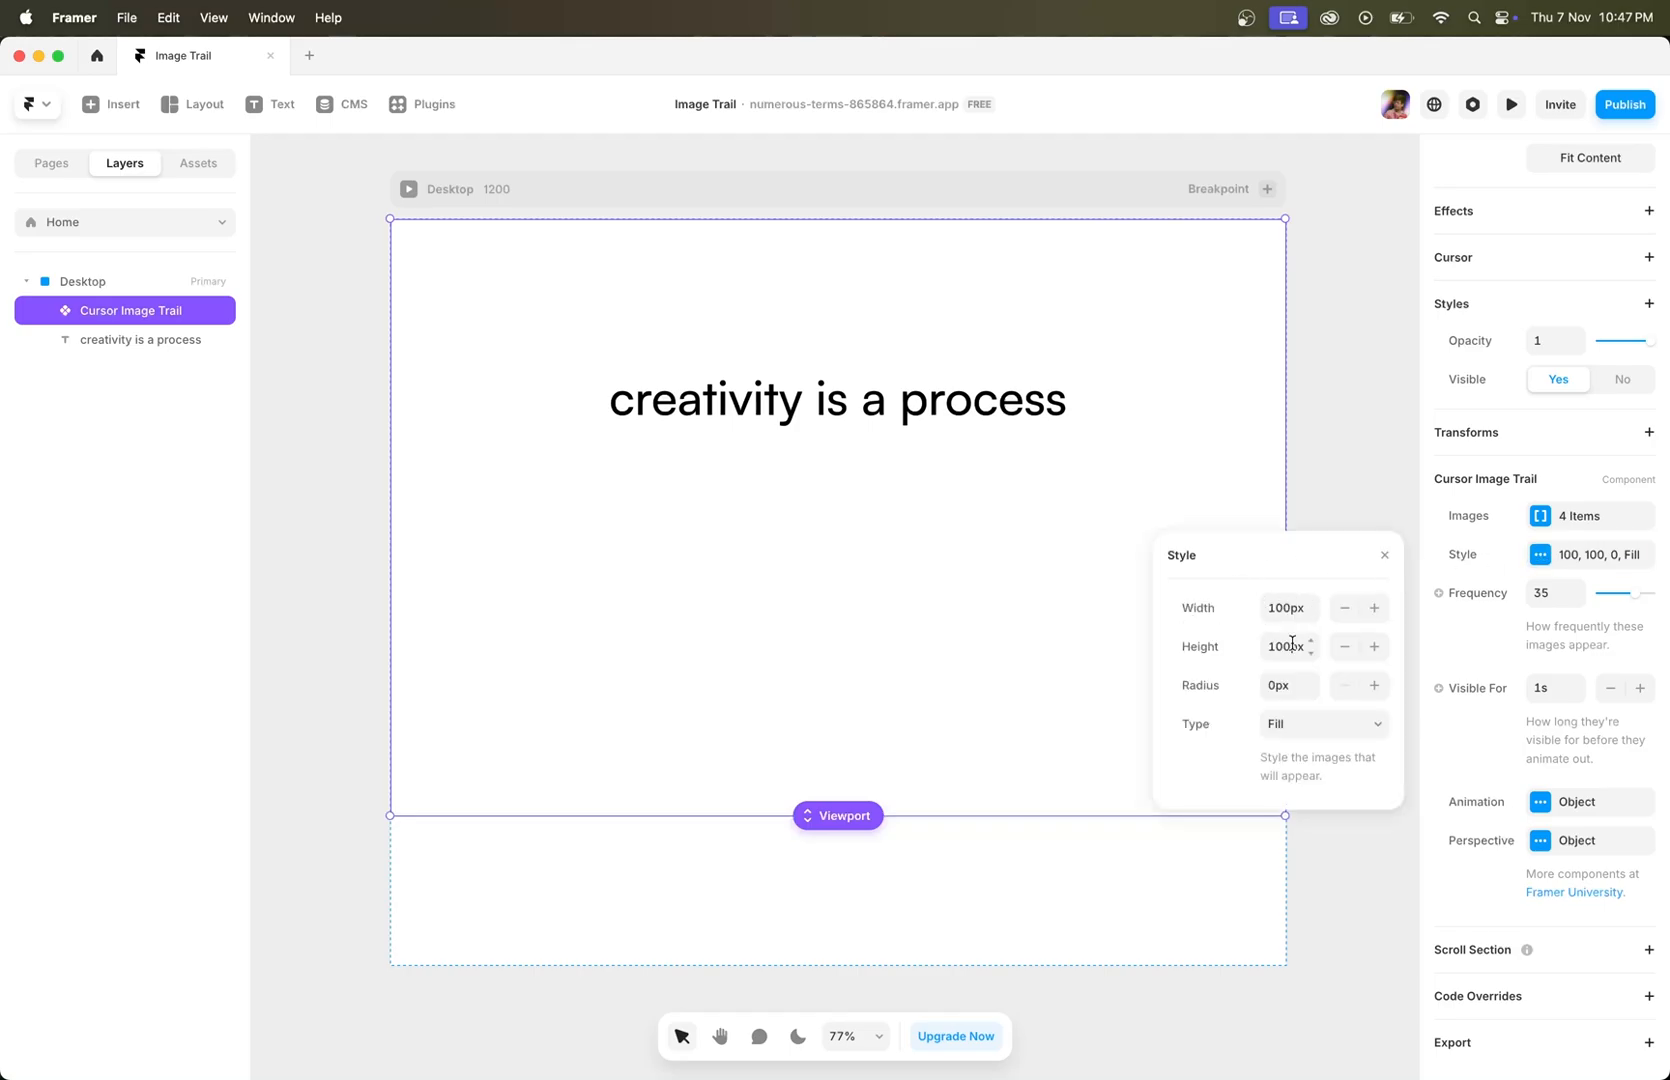
Step: Style the trail images at 300 px height with an 8 px corner radius
{"action": "left_click", "coordinate": [1284, 608]}
{"action": "type", "text": "200"}
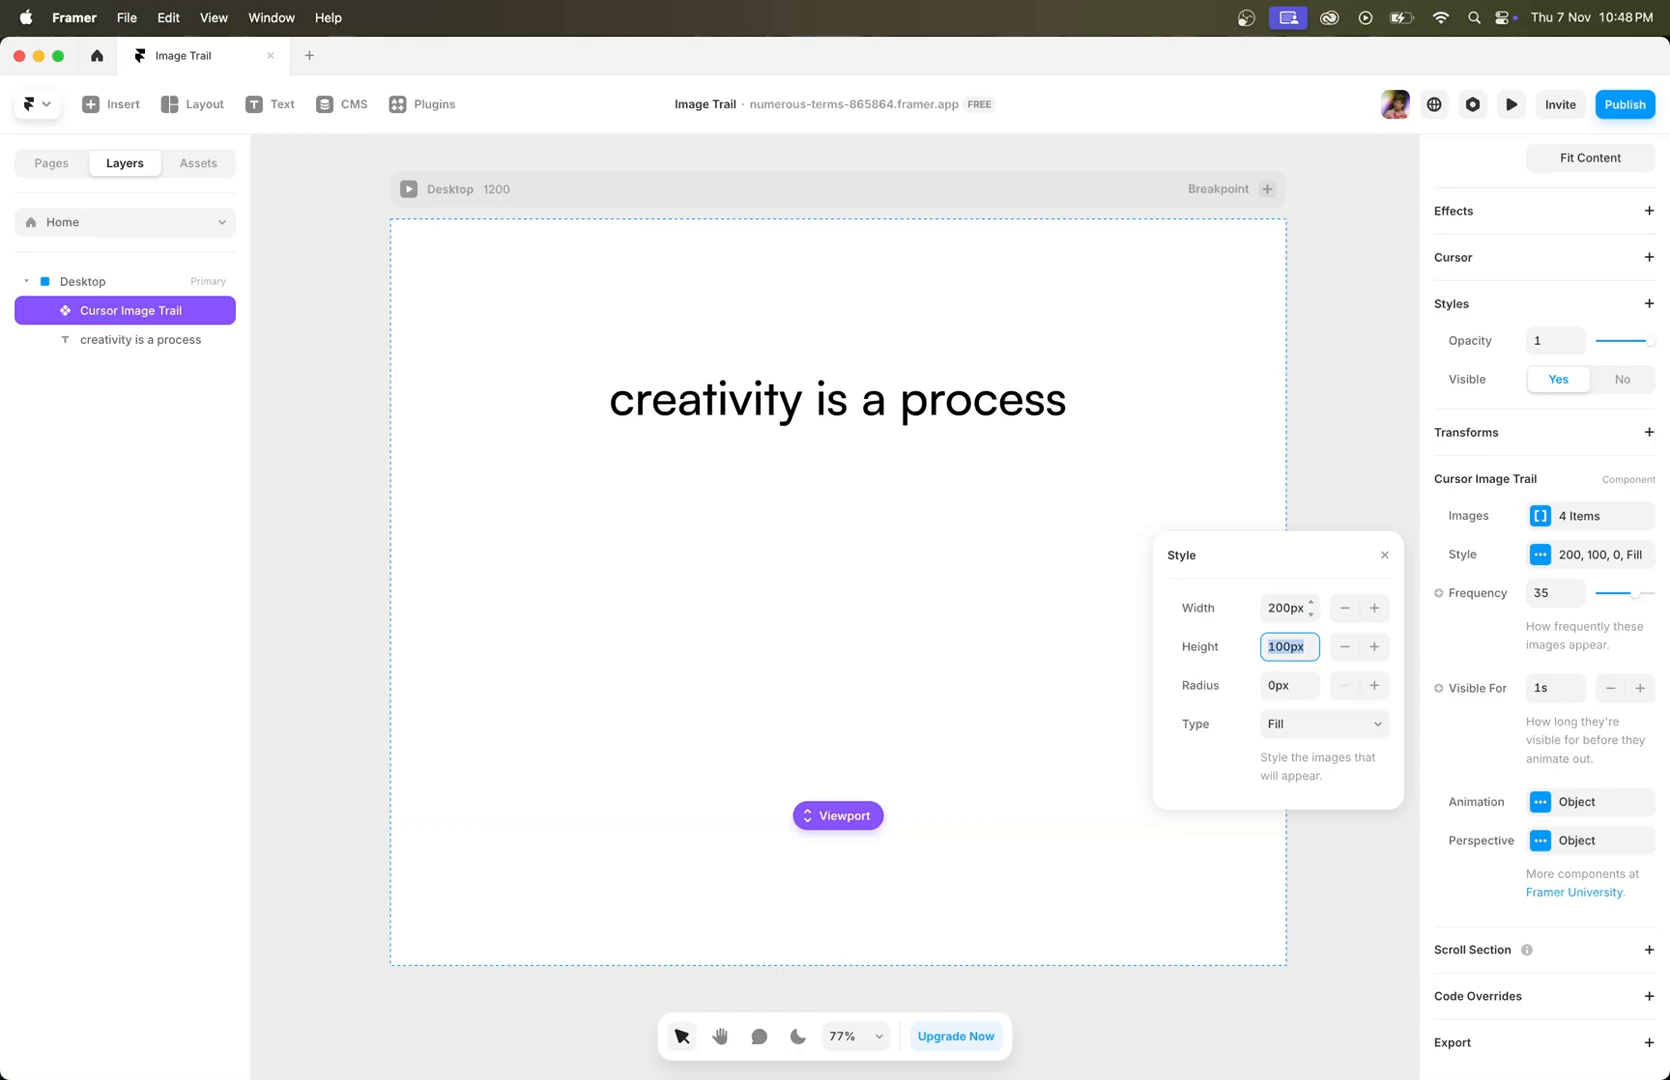
{"action": "type", "text": "300"}
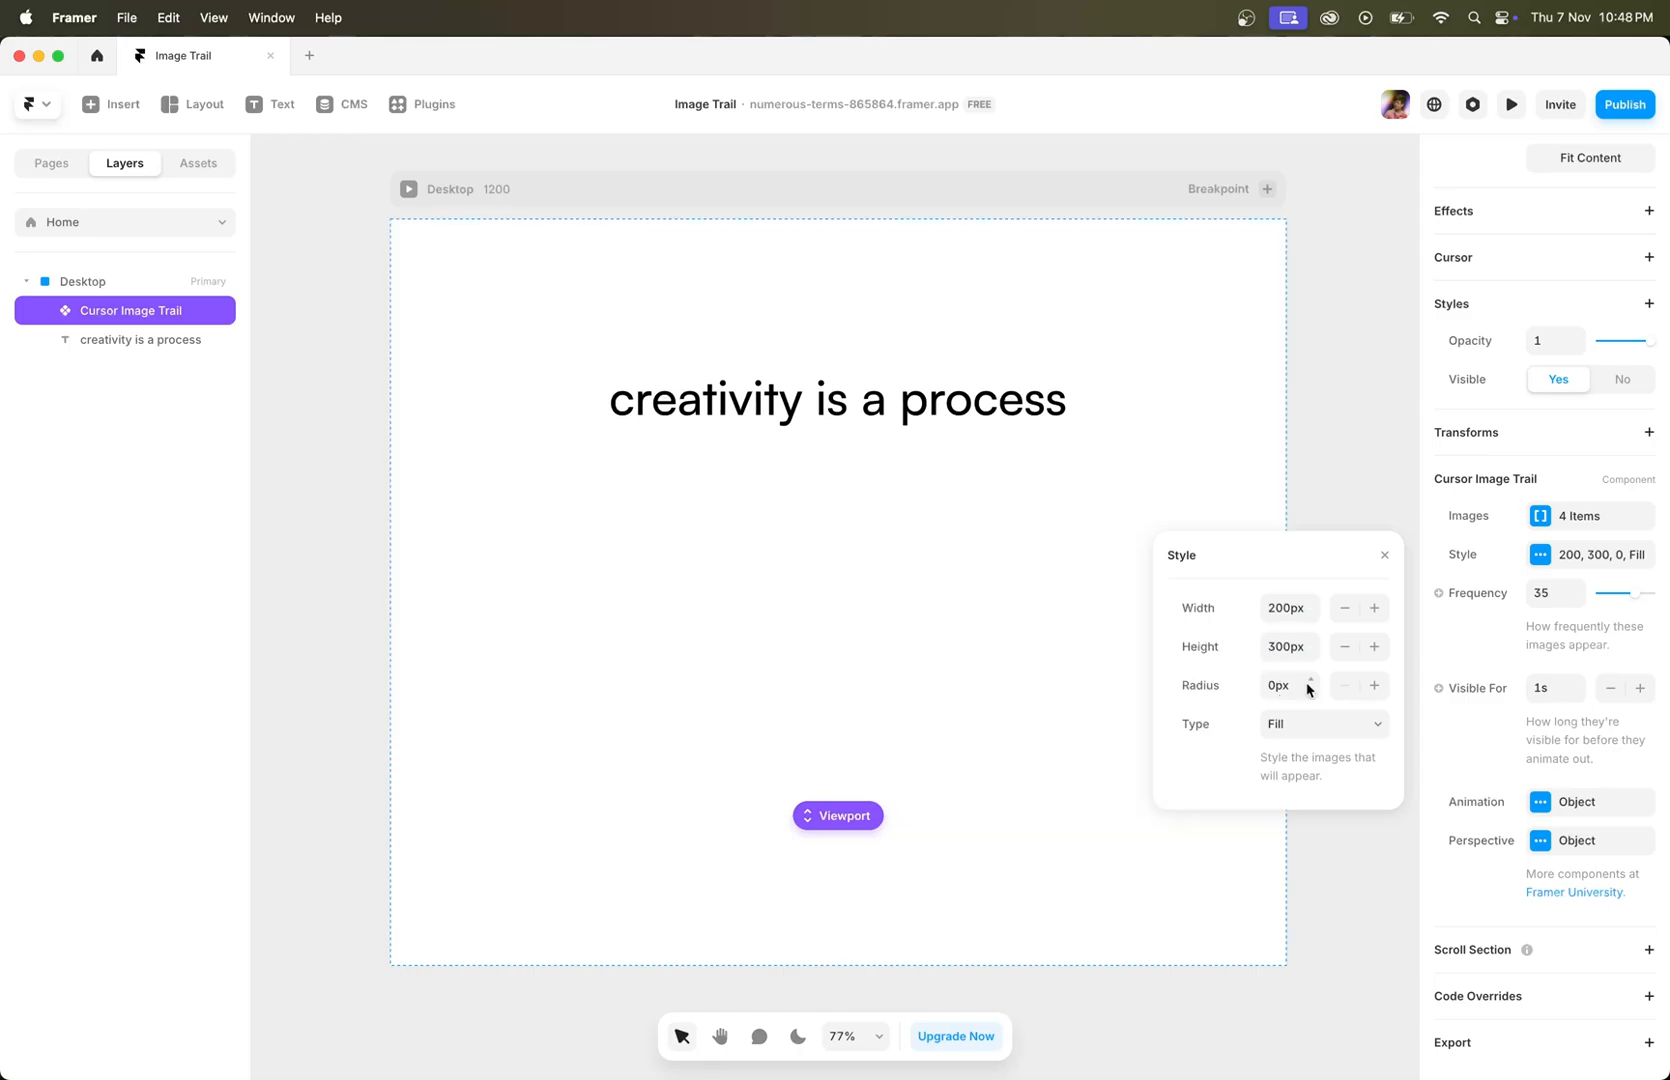
{"action": "left_click", "coordinate": [1280, 686]}
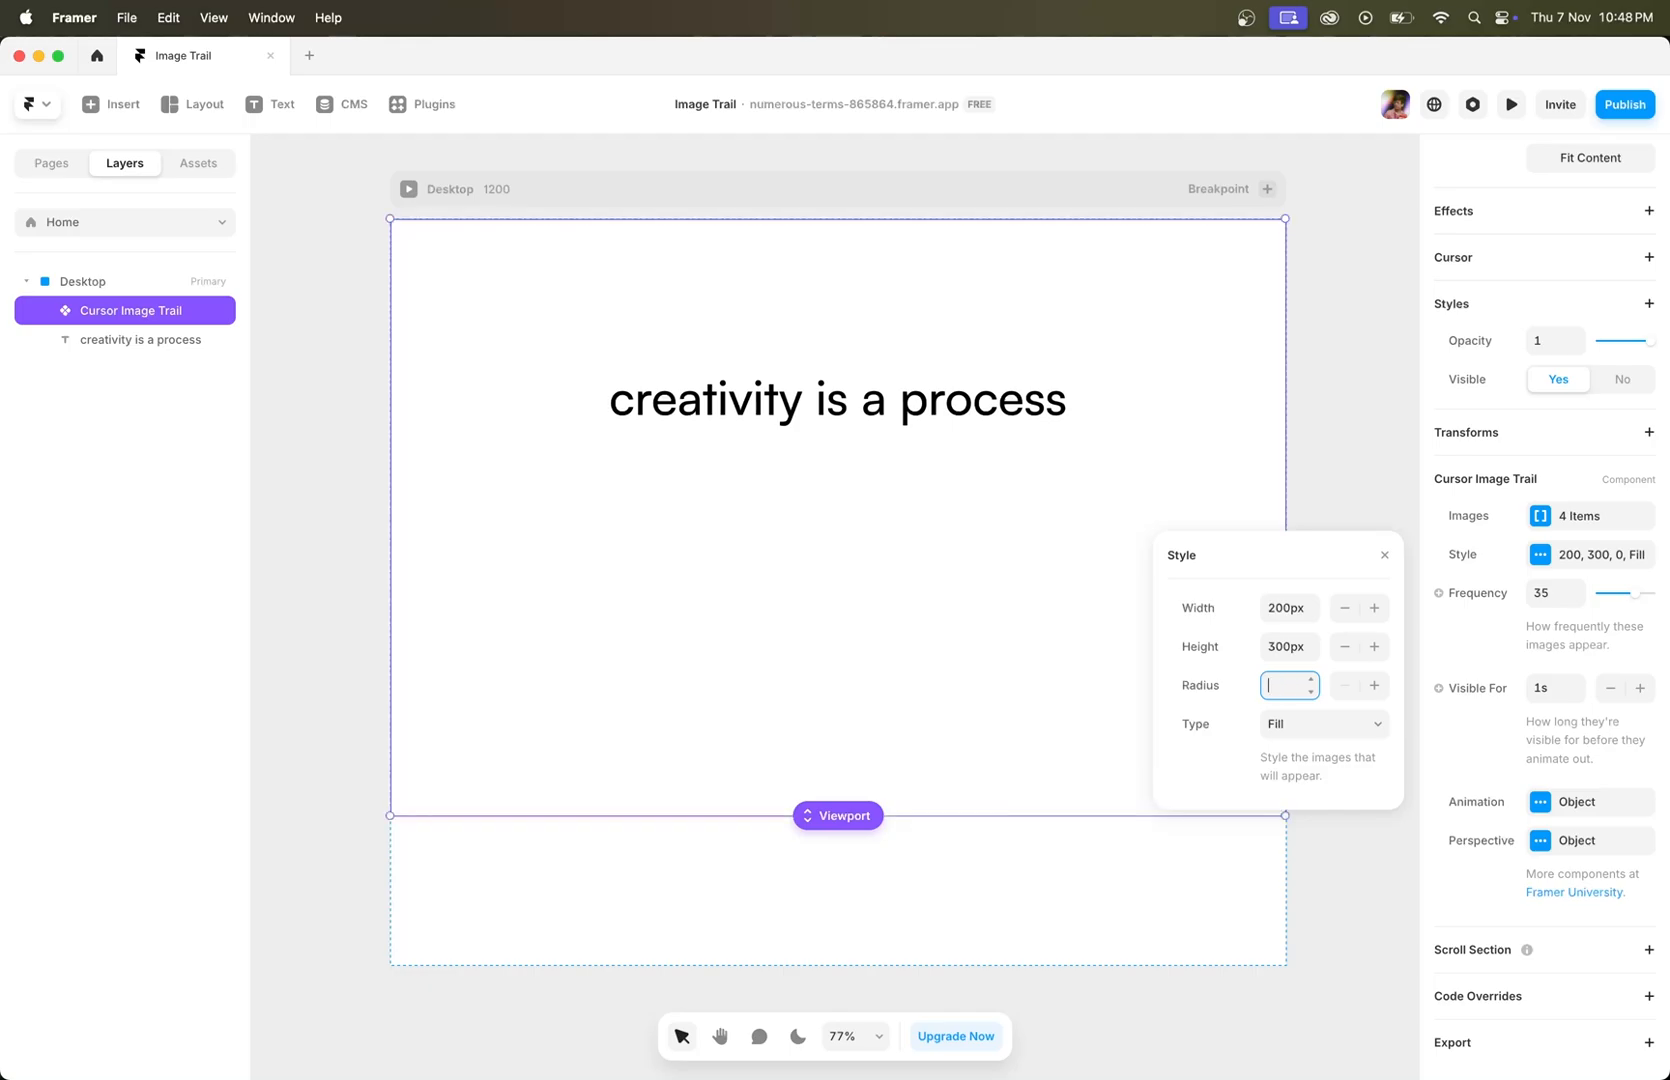
{"action": "type", "text": "8px"}
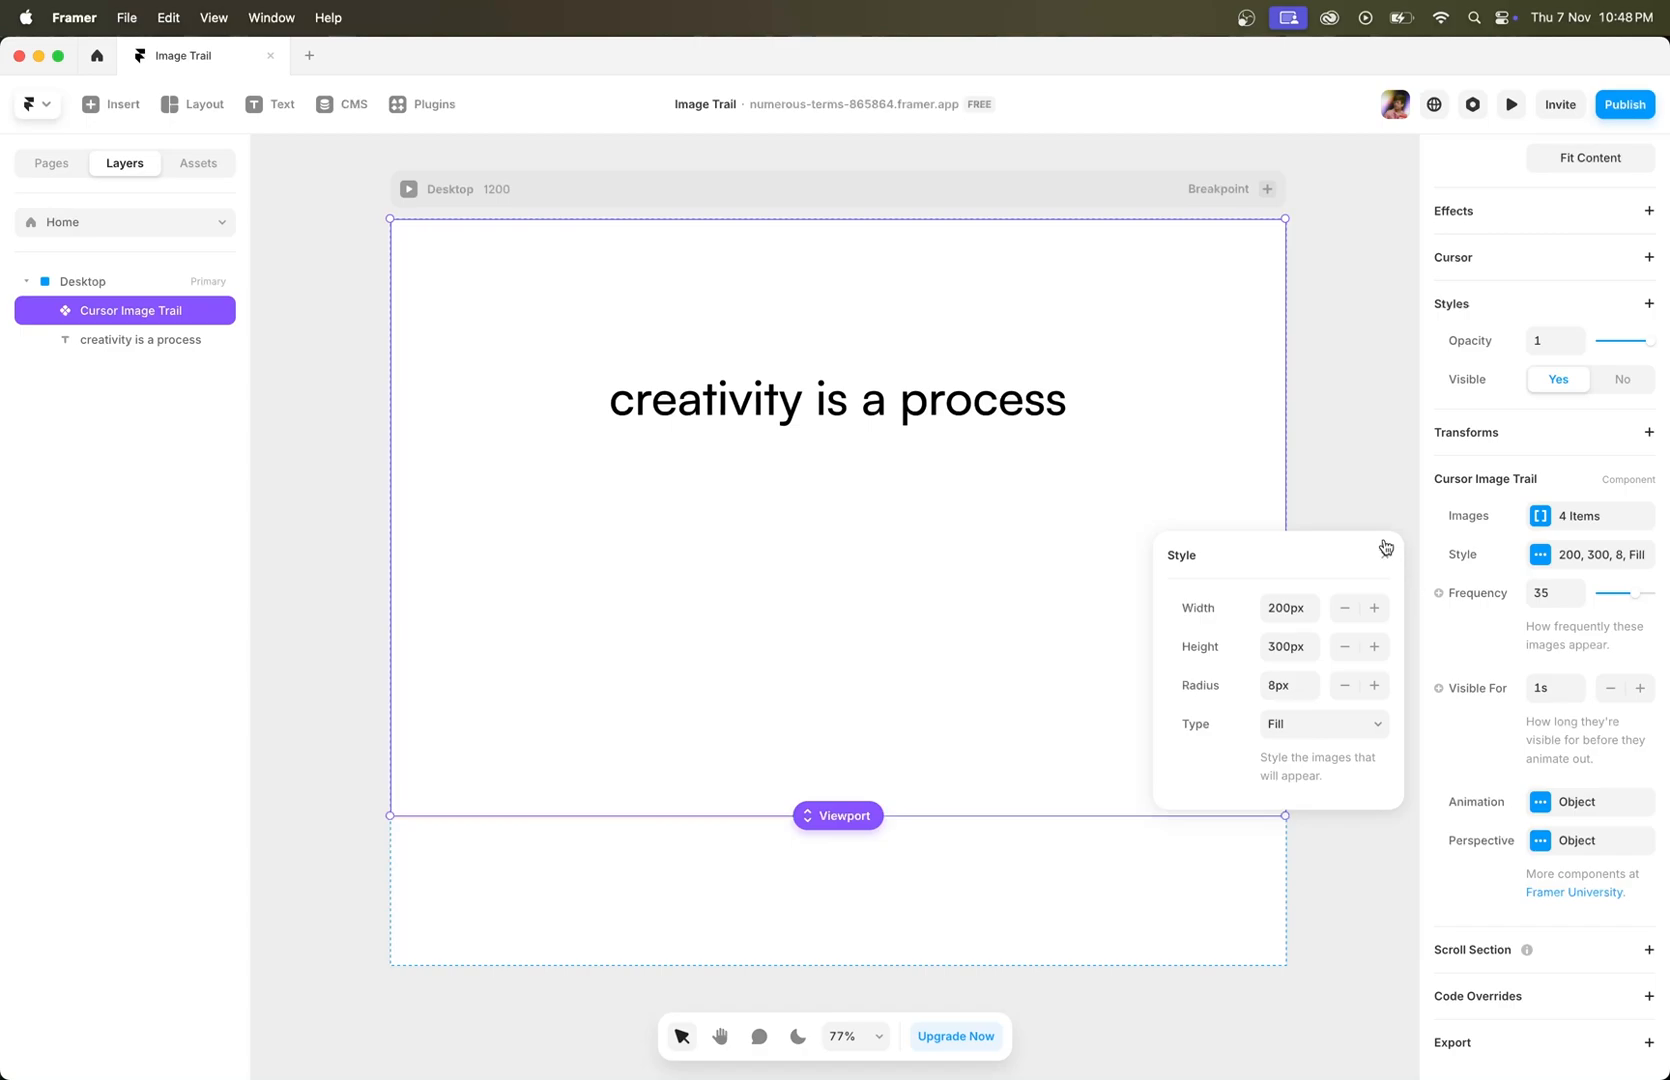
{"action": "left_click", "coordinate": [1386, 548]}
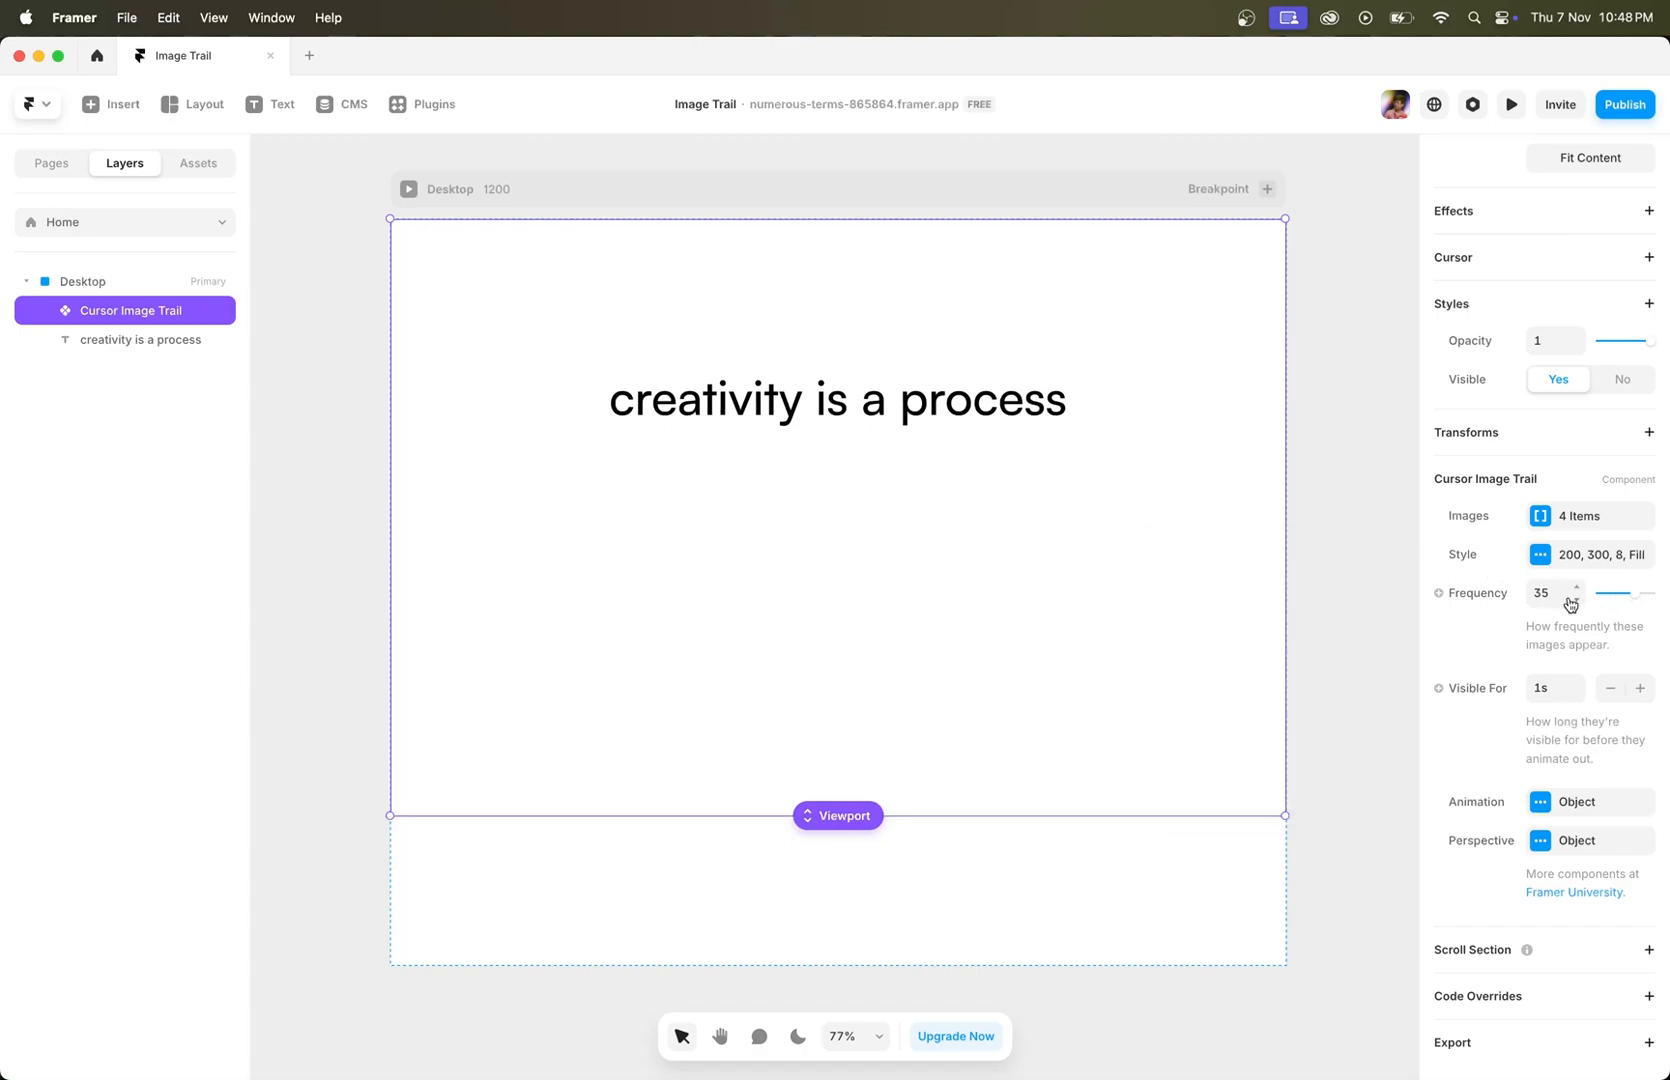
{"action": "mouse_move", "coordinate": [1162, 650]}
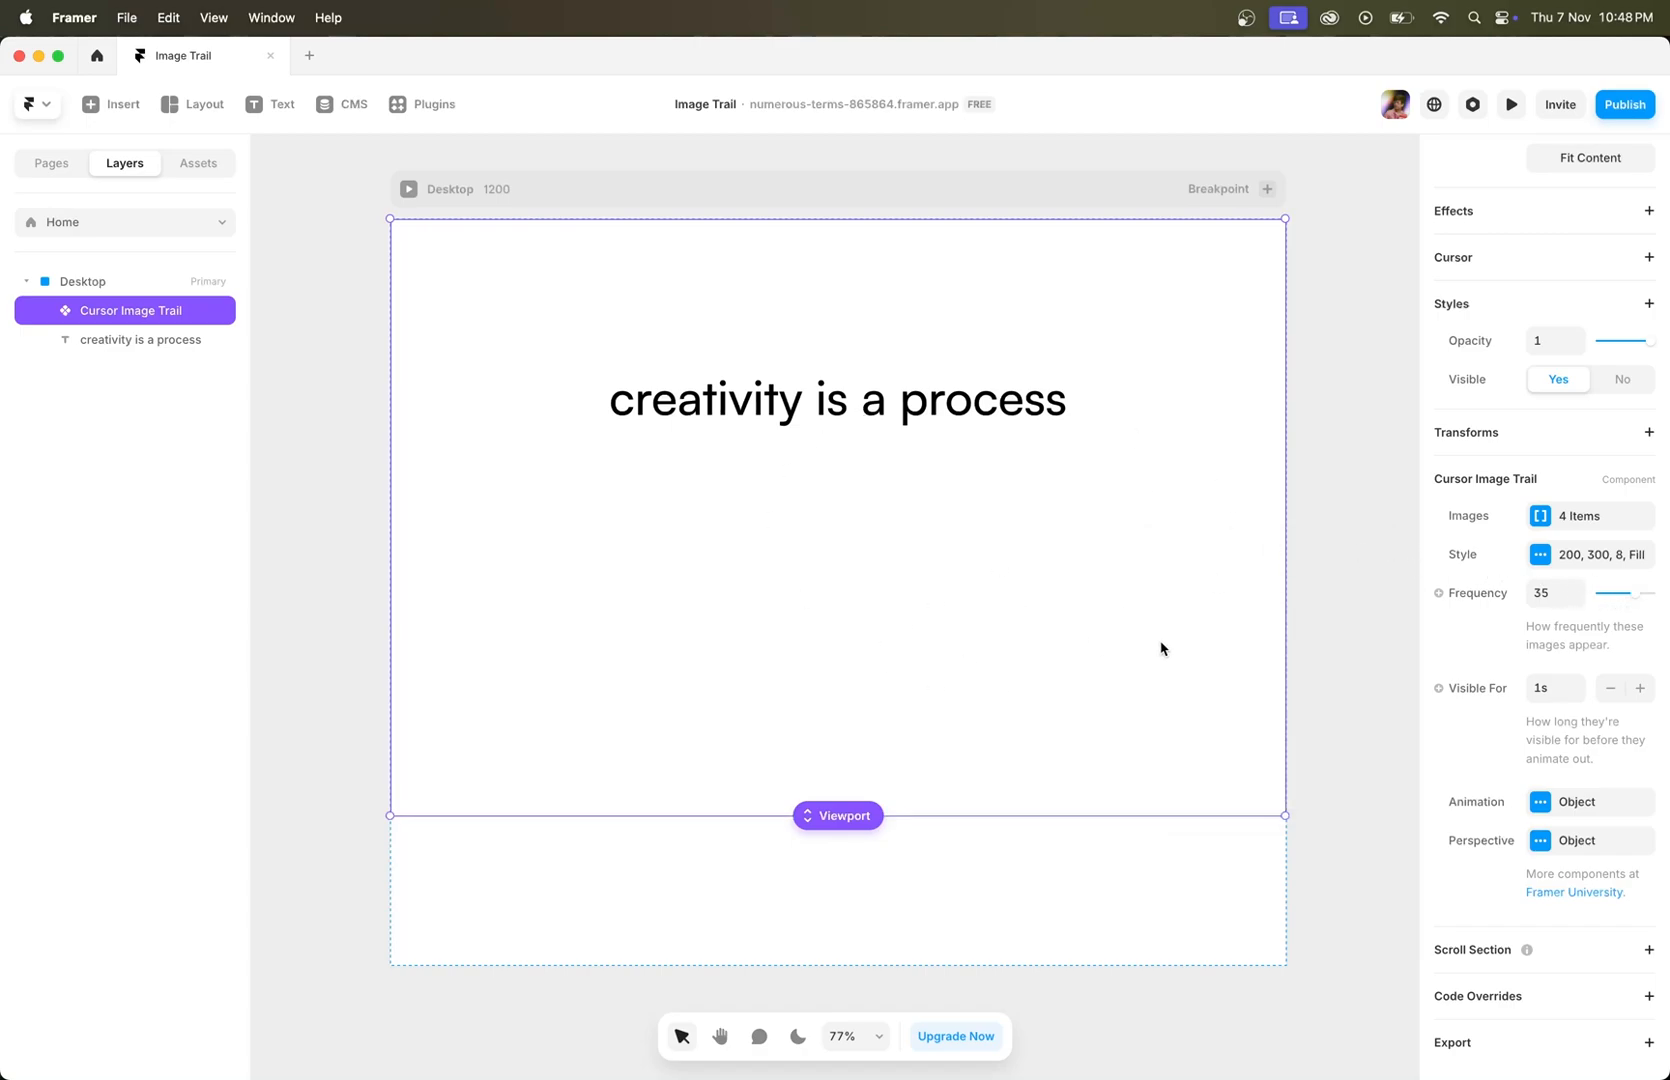
Step: Lower the trail image Frequency from 35 to 24
{"action": "left_click", "coordinate": [1546, 594]}
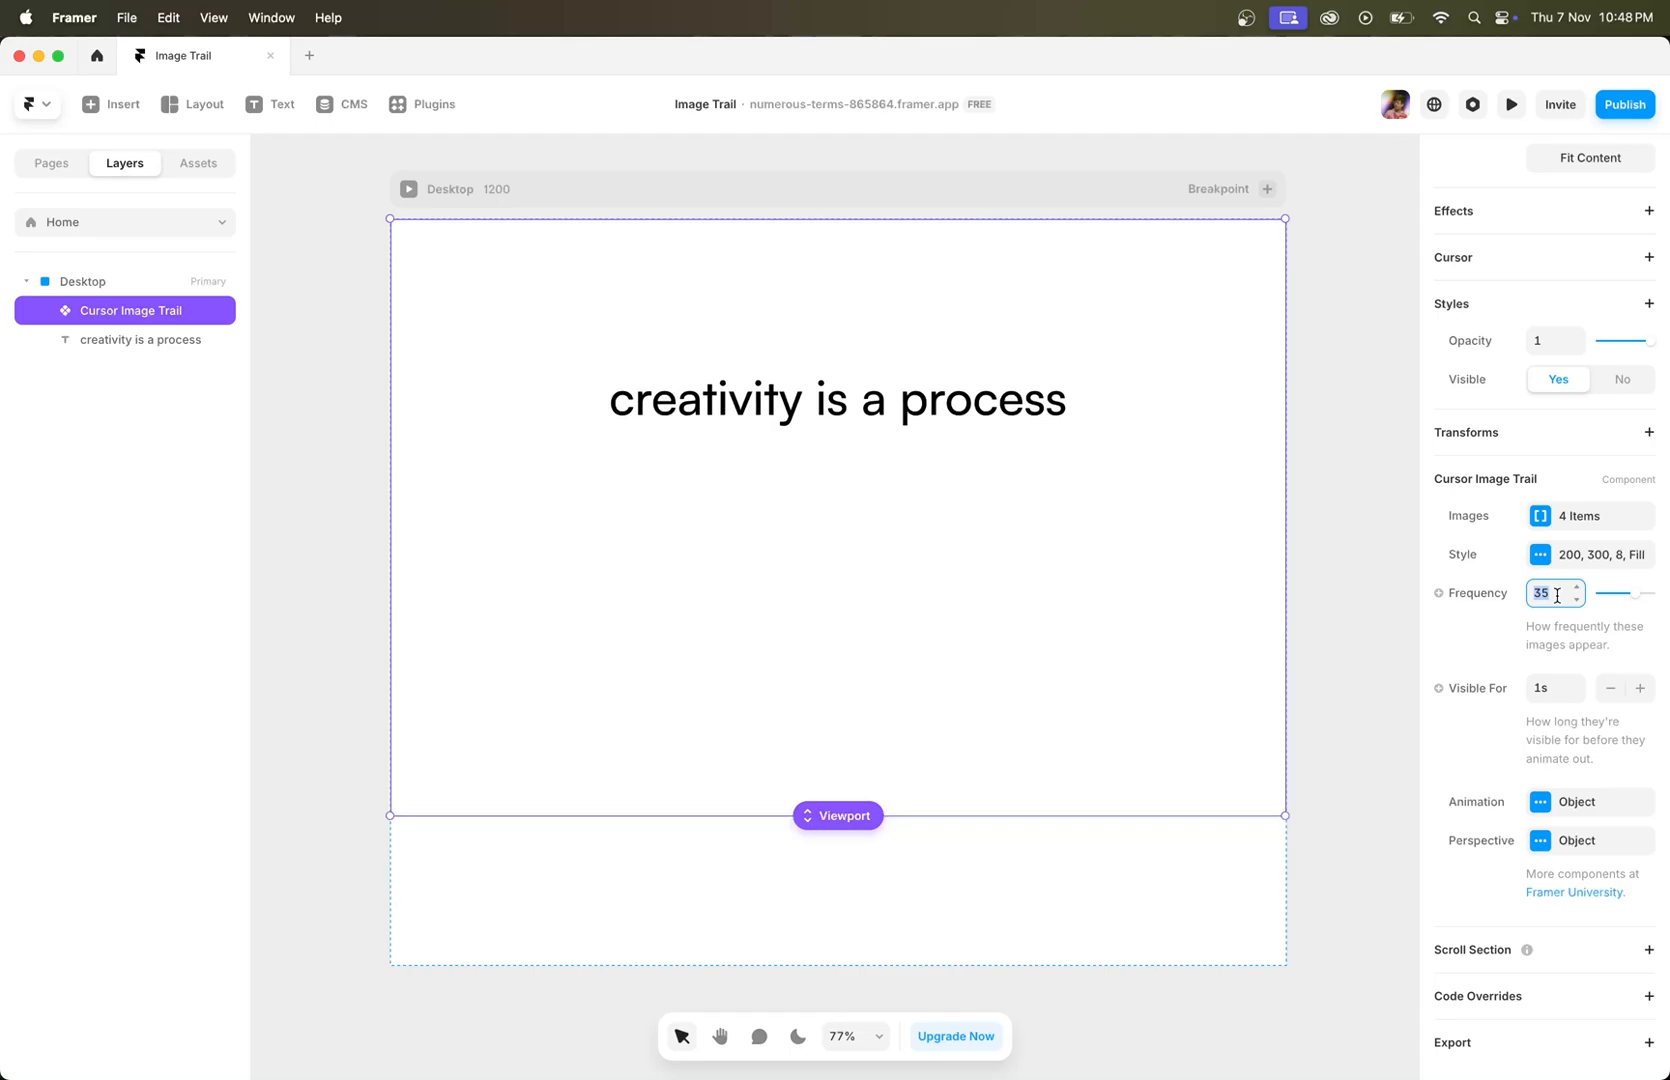
{"action": "type", "text": "24"}
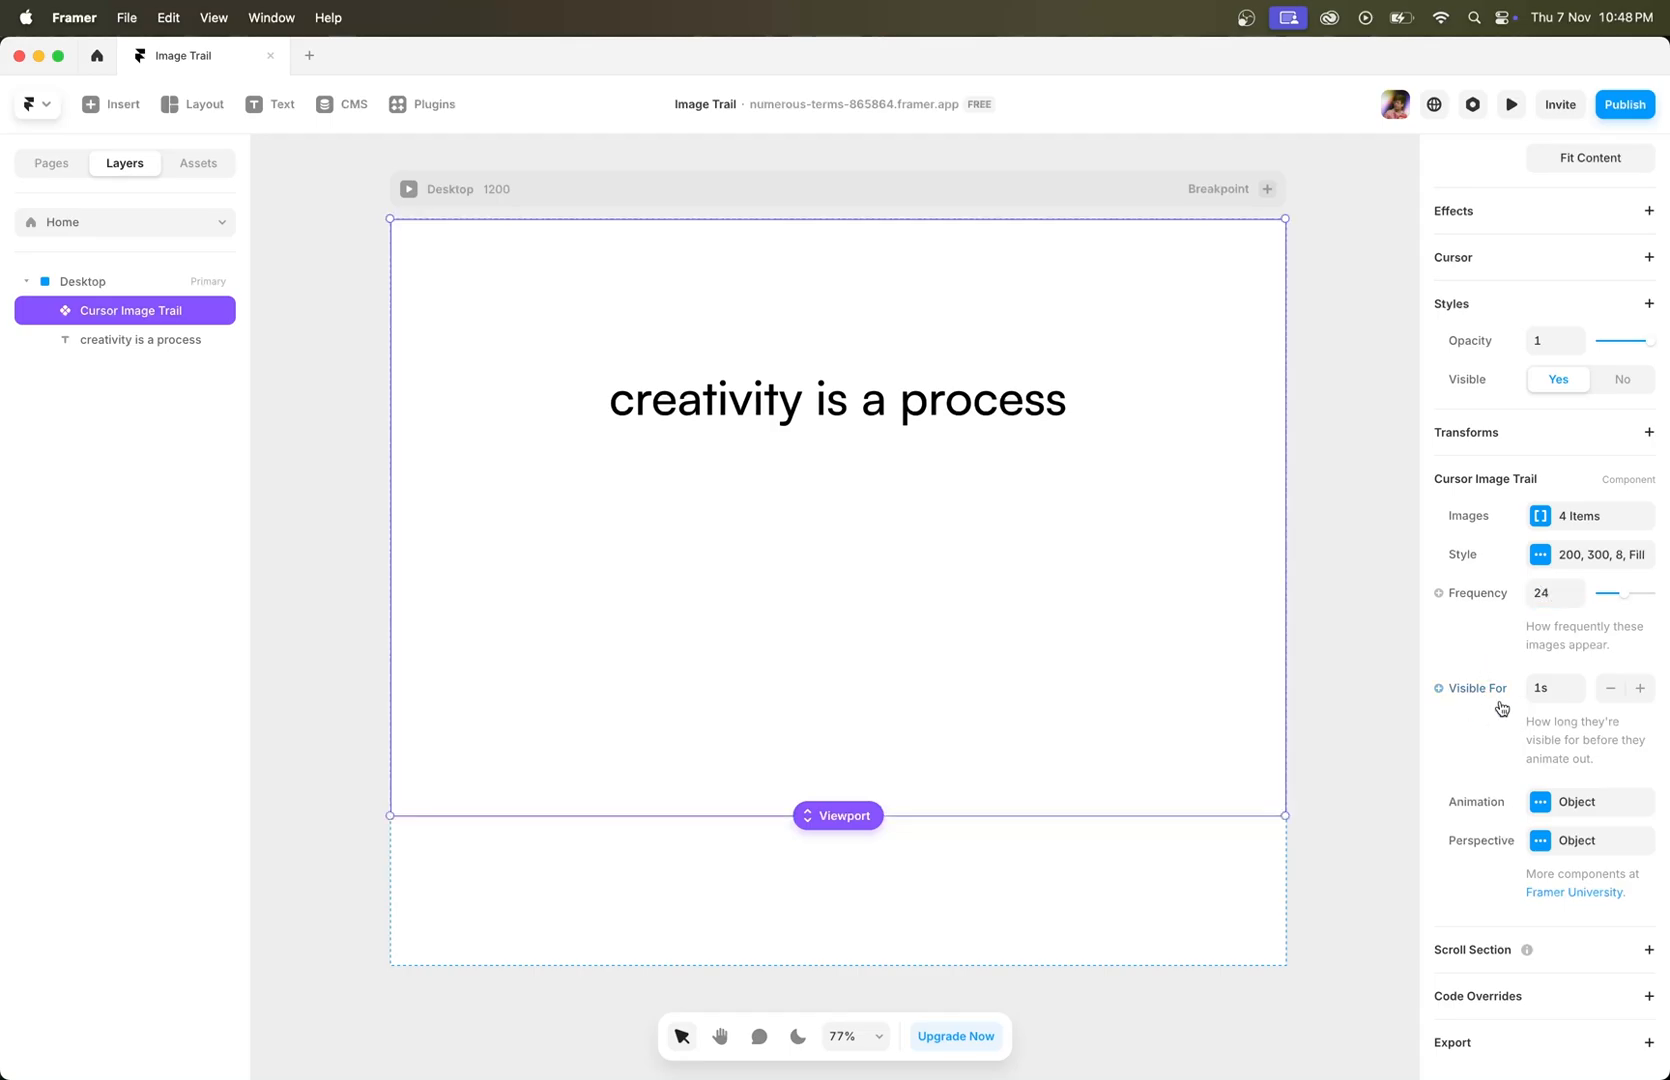
{"action": "left_click", "coordinate": [1548, 690]}
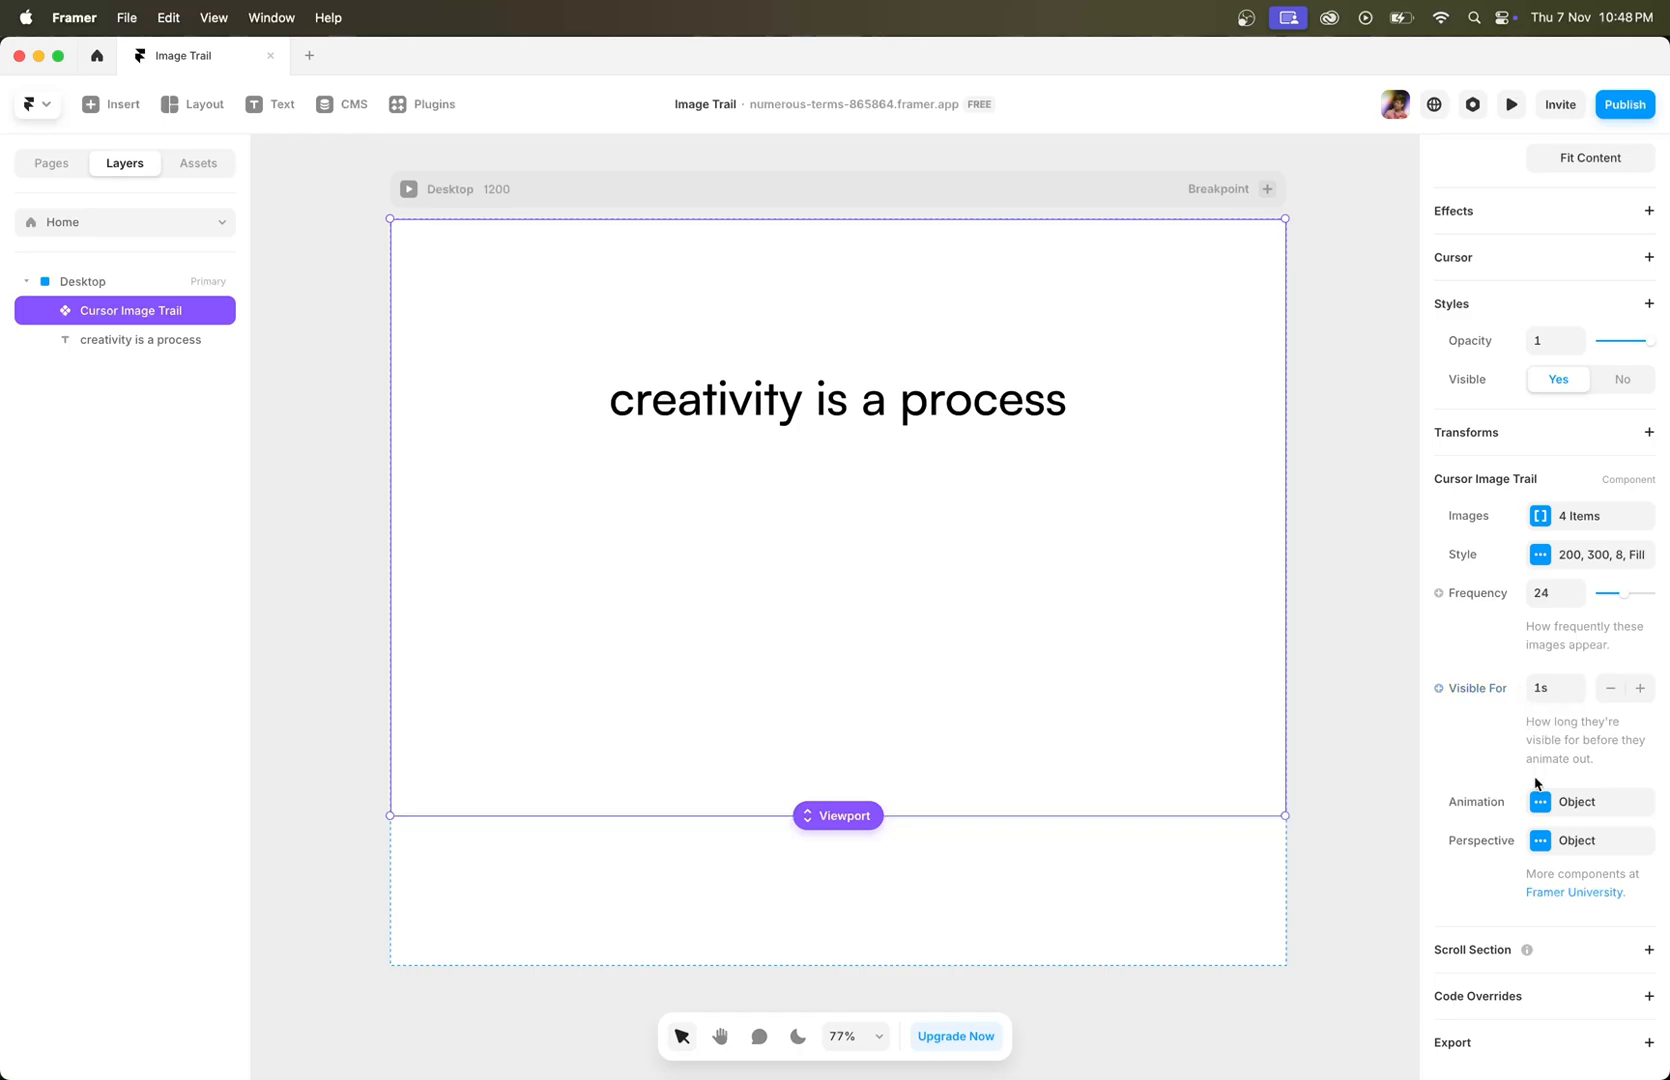
Step: Check the In animation, then set the Out animation to 8 px blur with 2D rotation
{"action": "left_click", "coordinate": [1586, 802]}
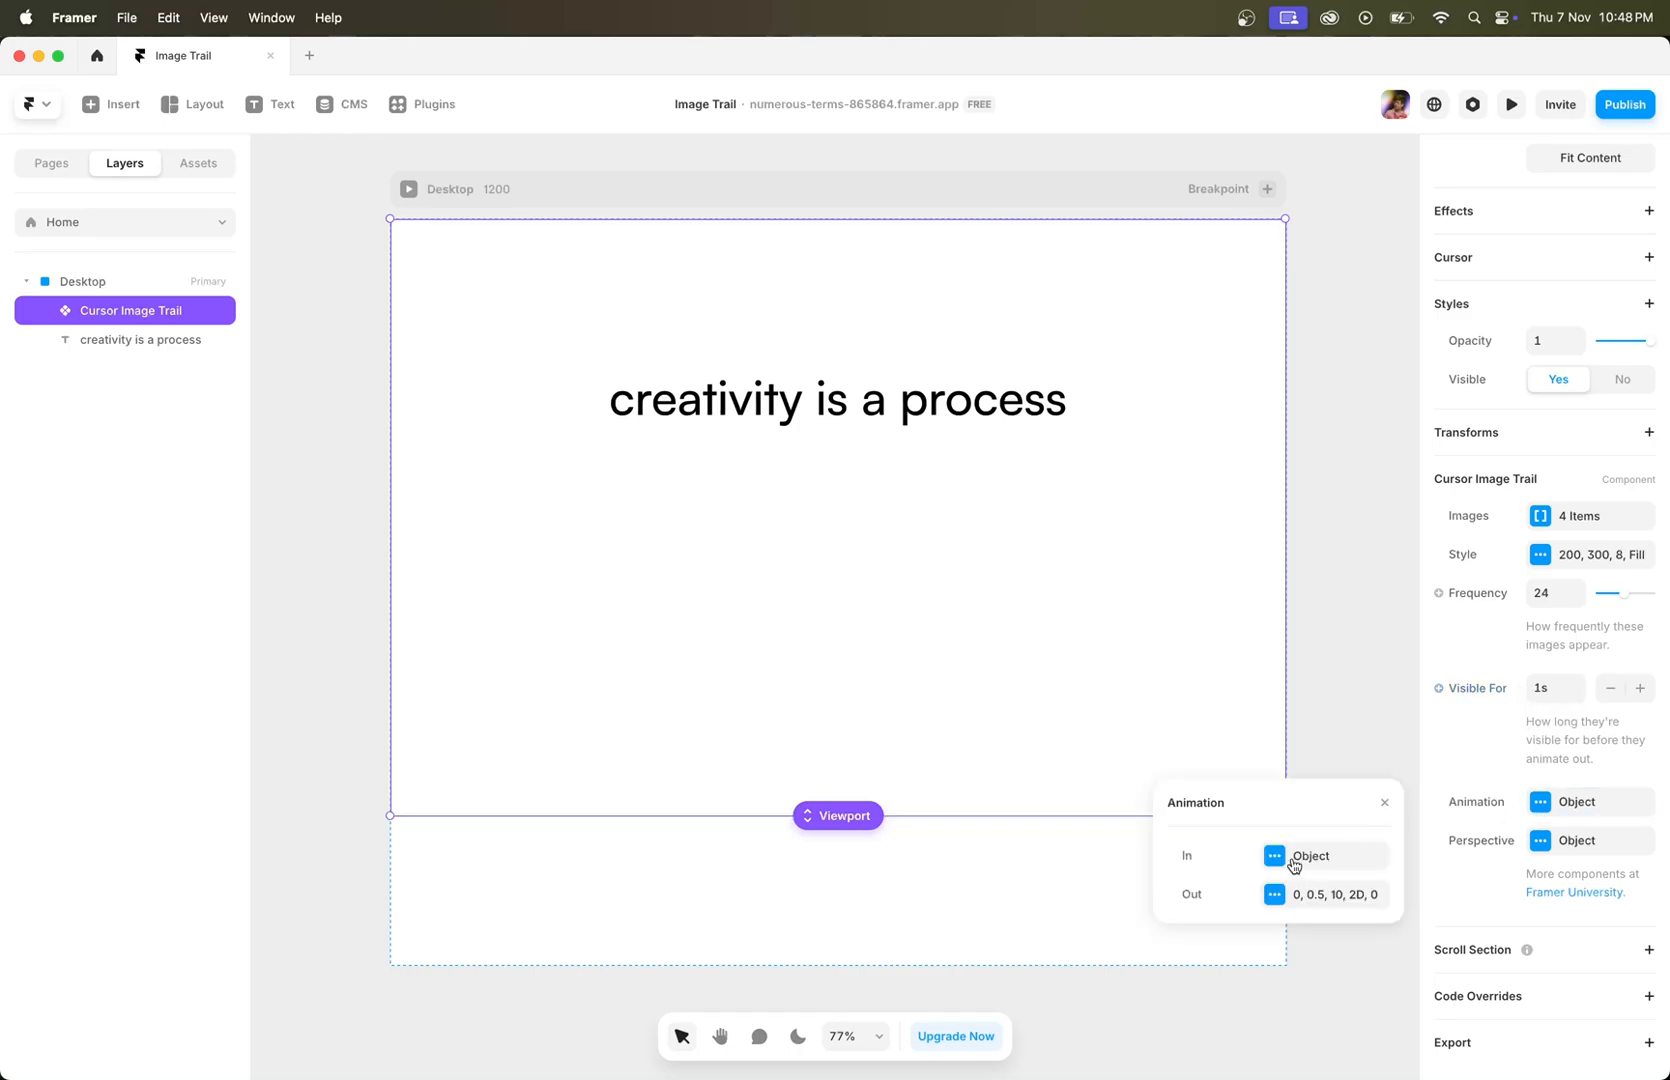
{"action": "left_click", "coordinate": [1322, 856]}
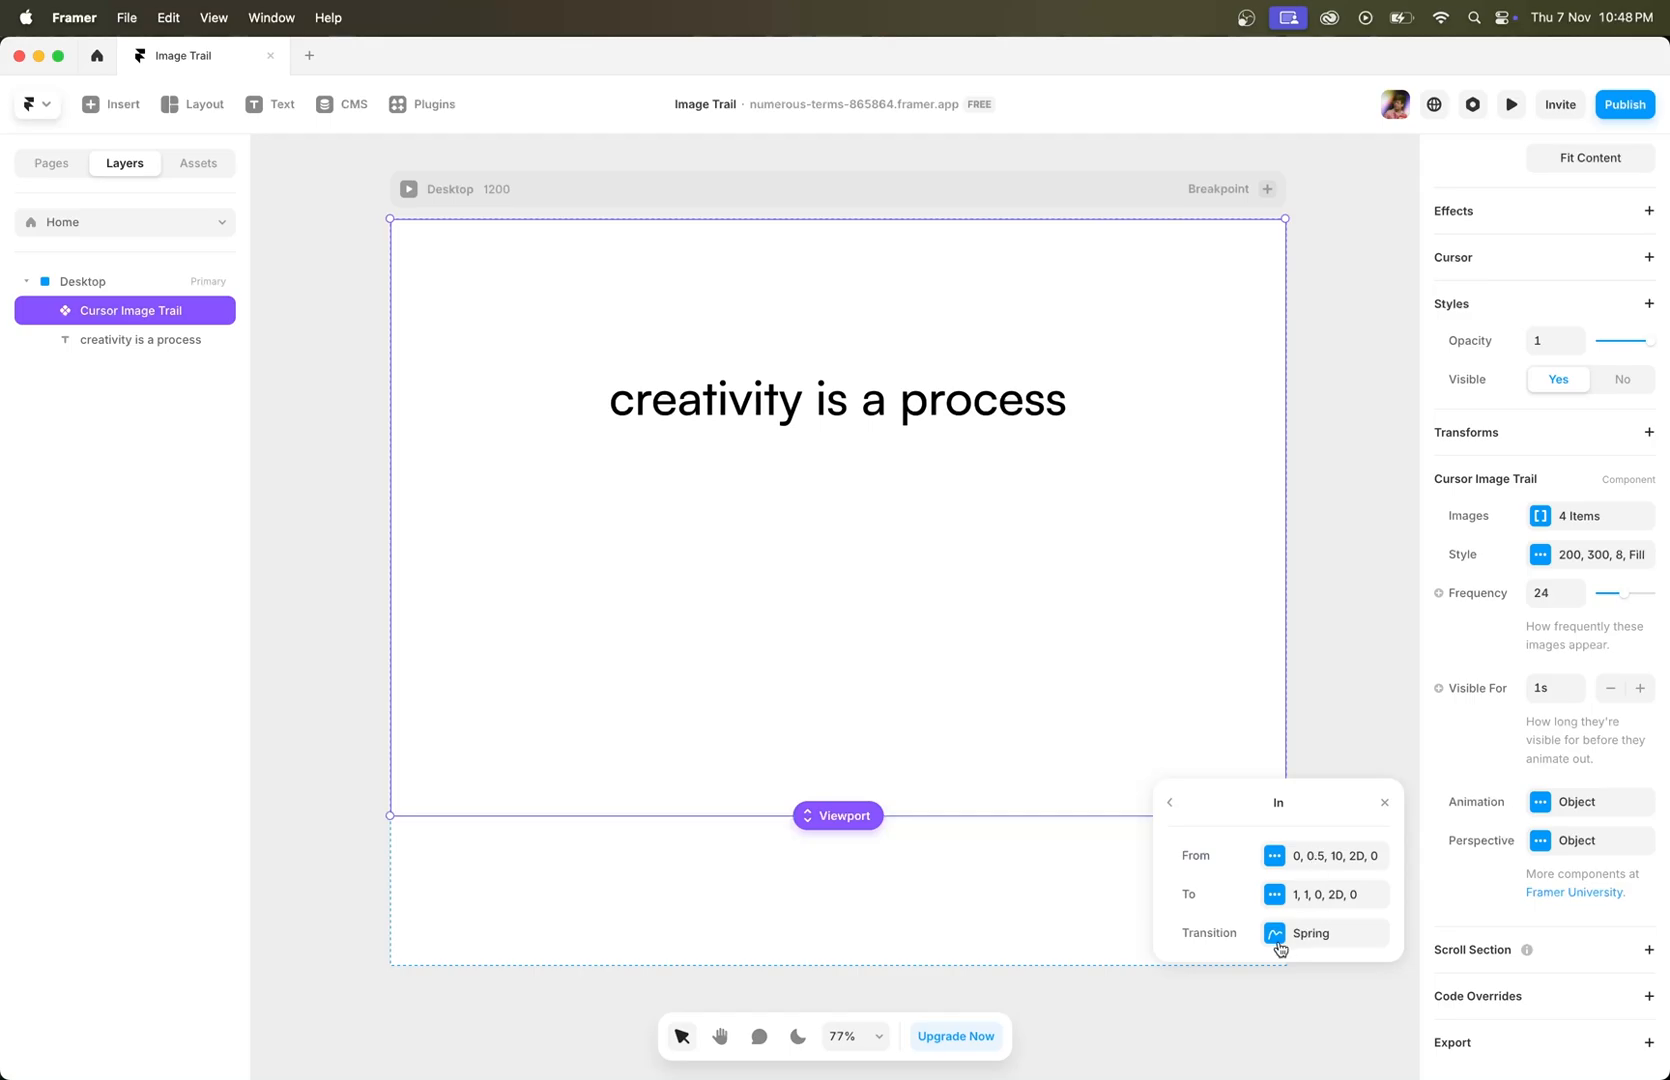
{"action": "left_click", "coordinate": [1170, 802]}
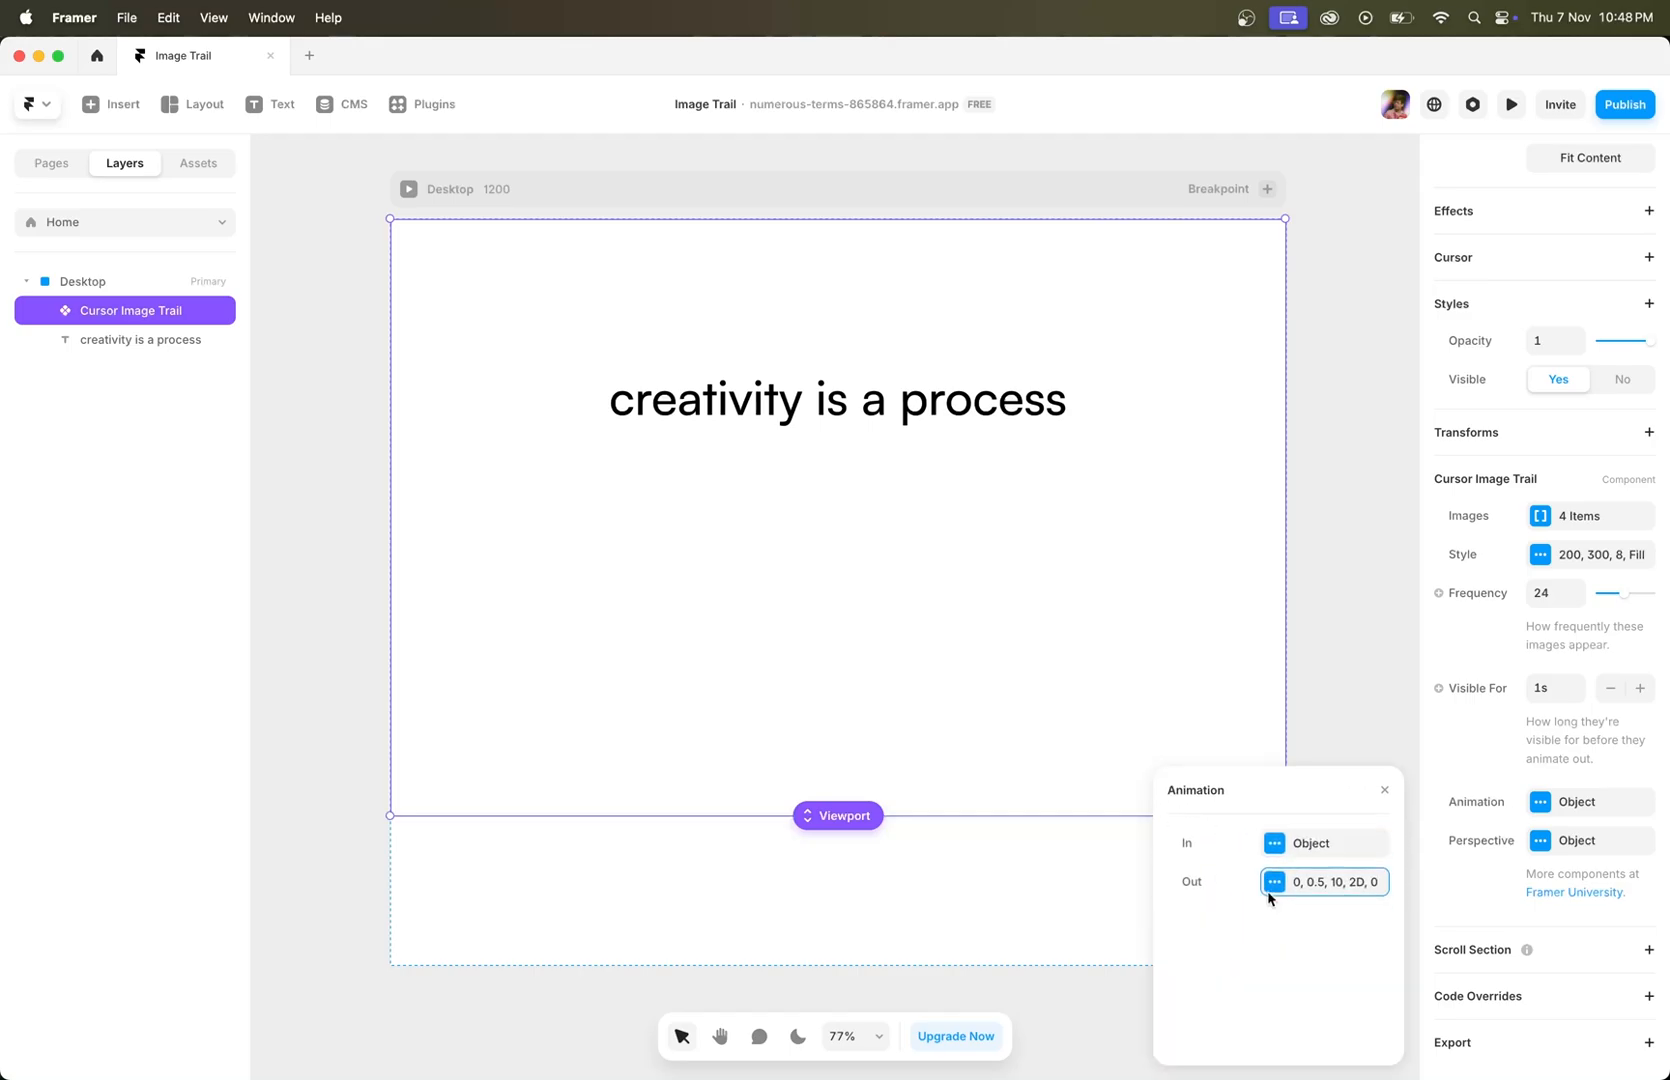
{"action": "left_click", "coordinate": [1324, 882]}
{"action": "type", "text": "8"}
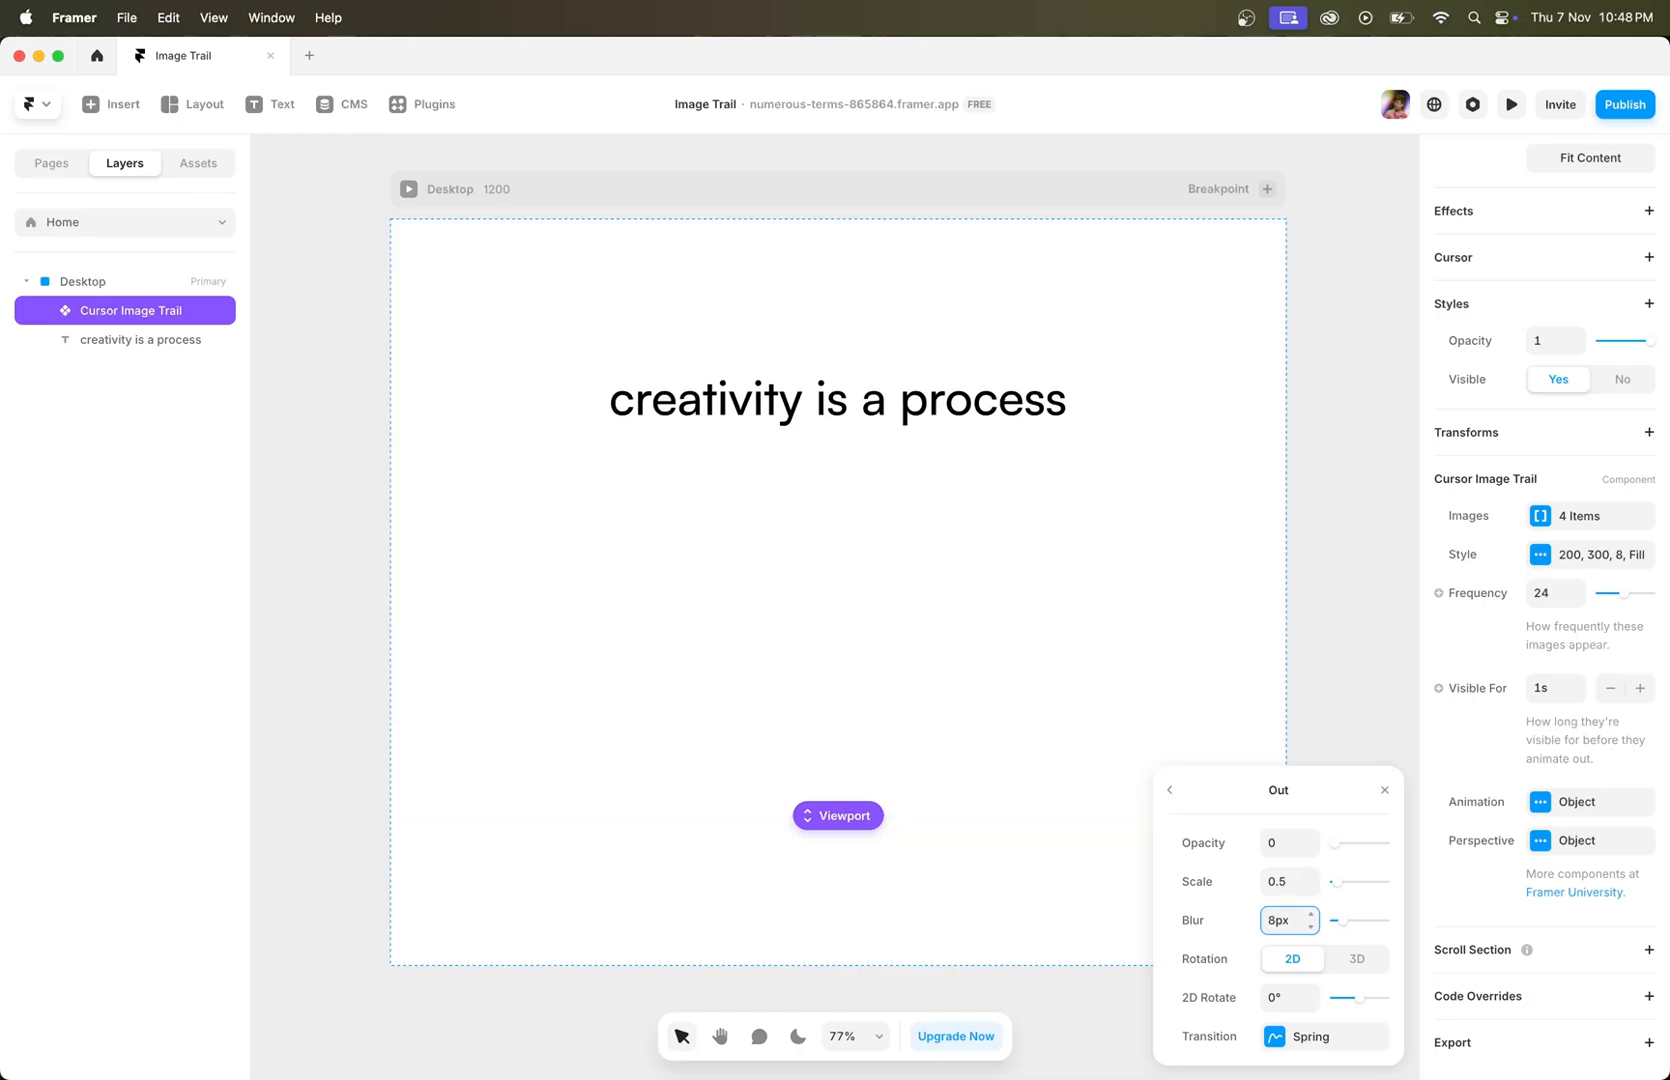
{"action": "left_click", "coordinate": [1356, 960]}
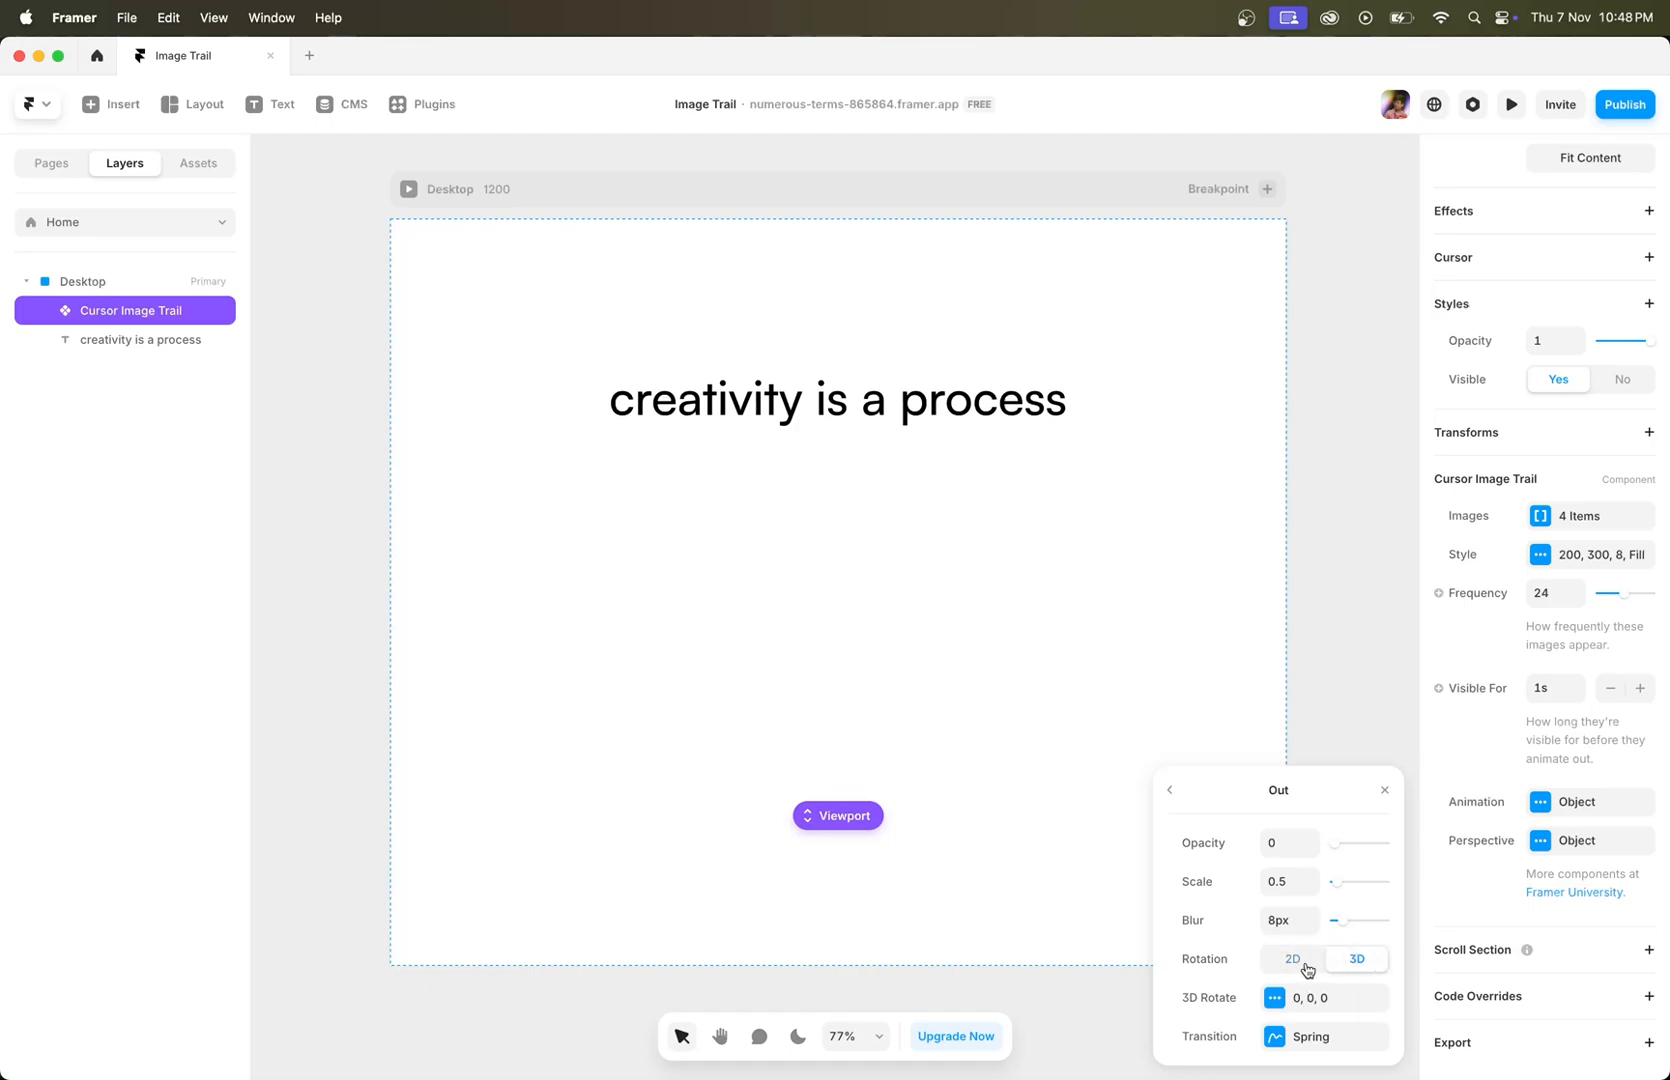
{"action": "left_click", "coordinate": [1292, 960]}
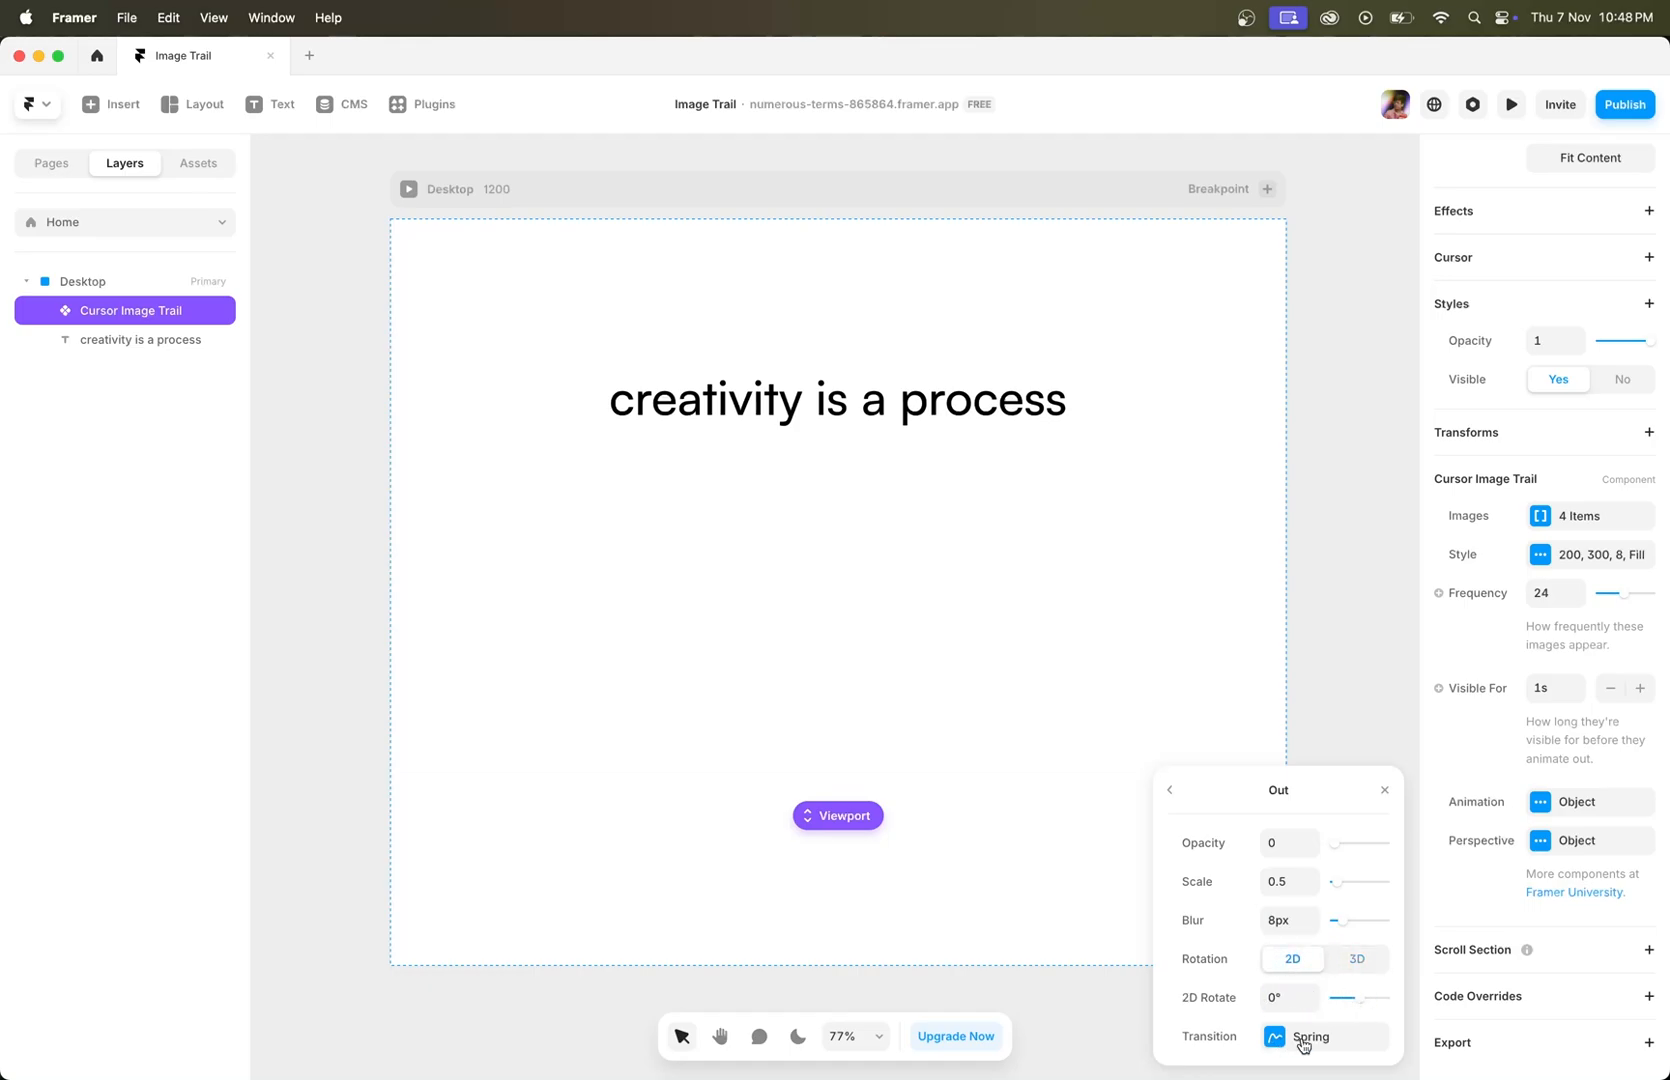
{"action": "left_click", "coordinate": [1324, 1036]}
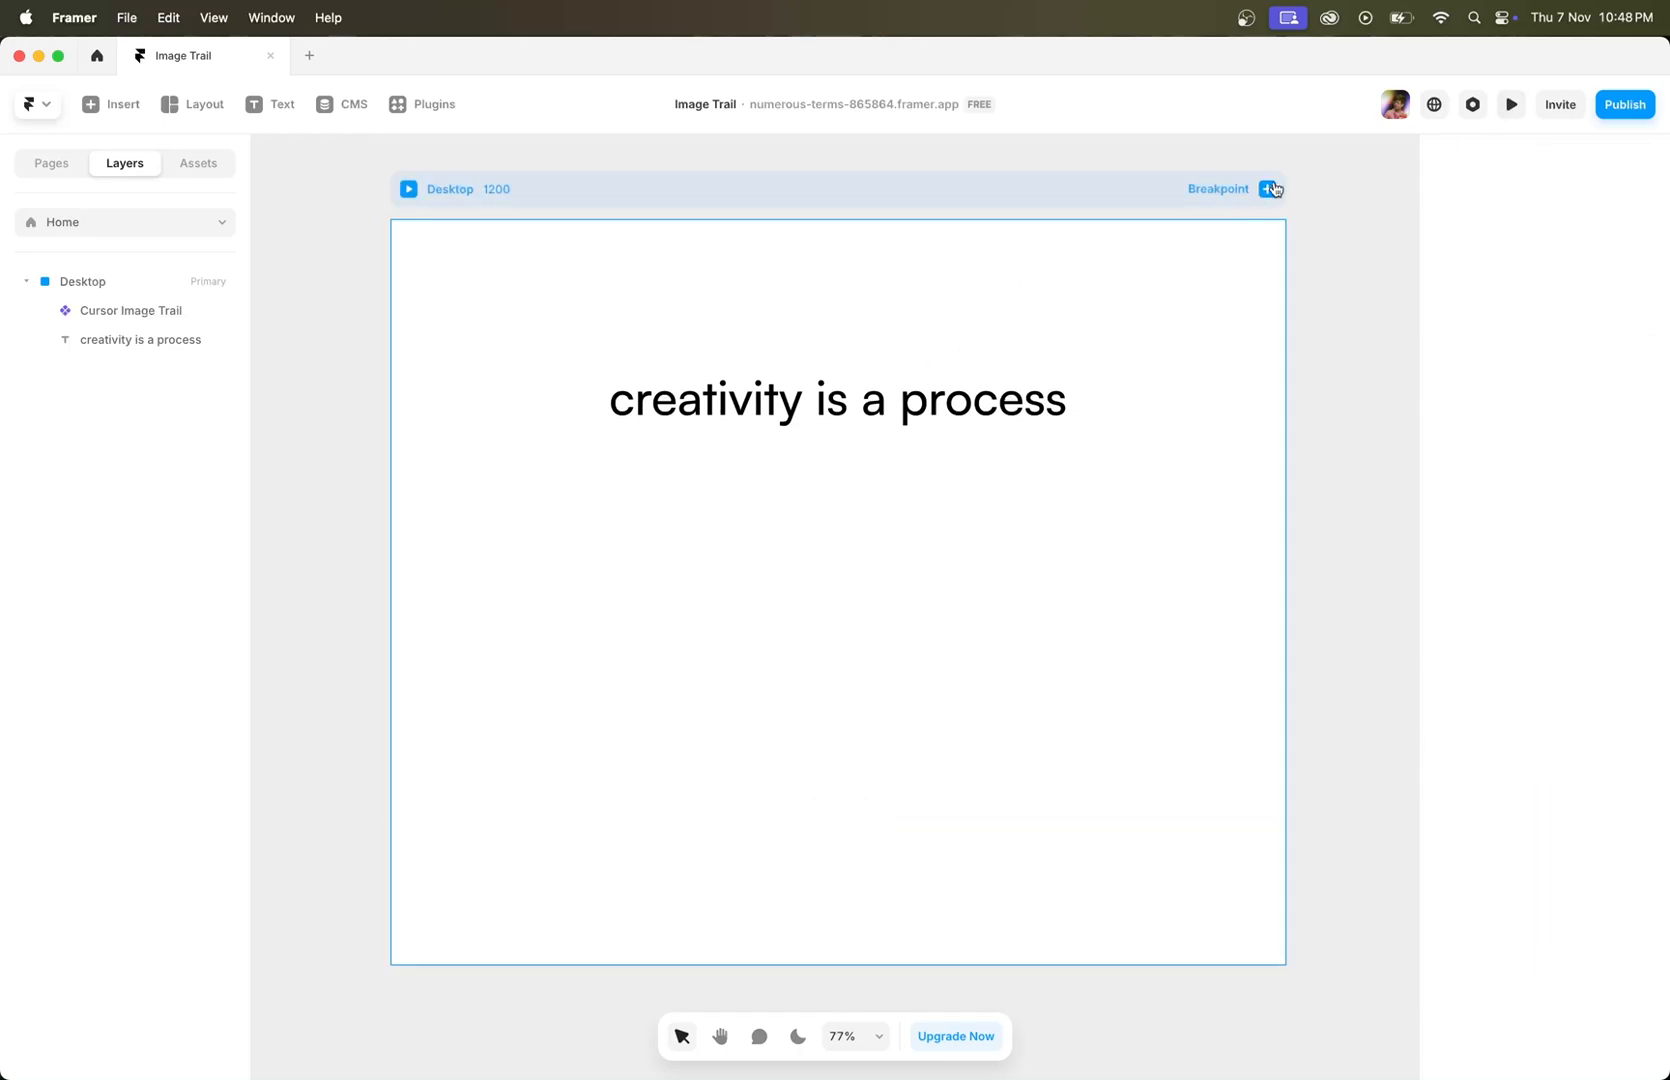
Step: Preview the Desktop page and move the cursor to see images trailing around the heading
{"action": "left_click", "coordinate": [1514, 104]}
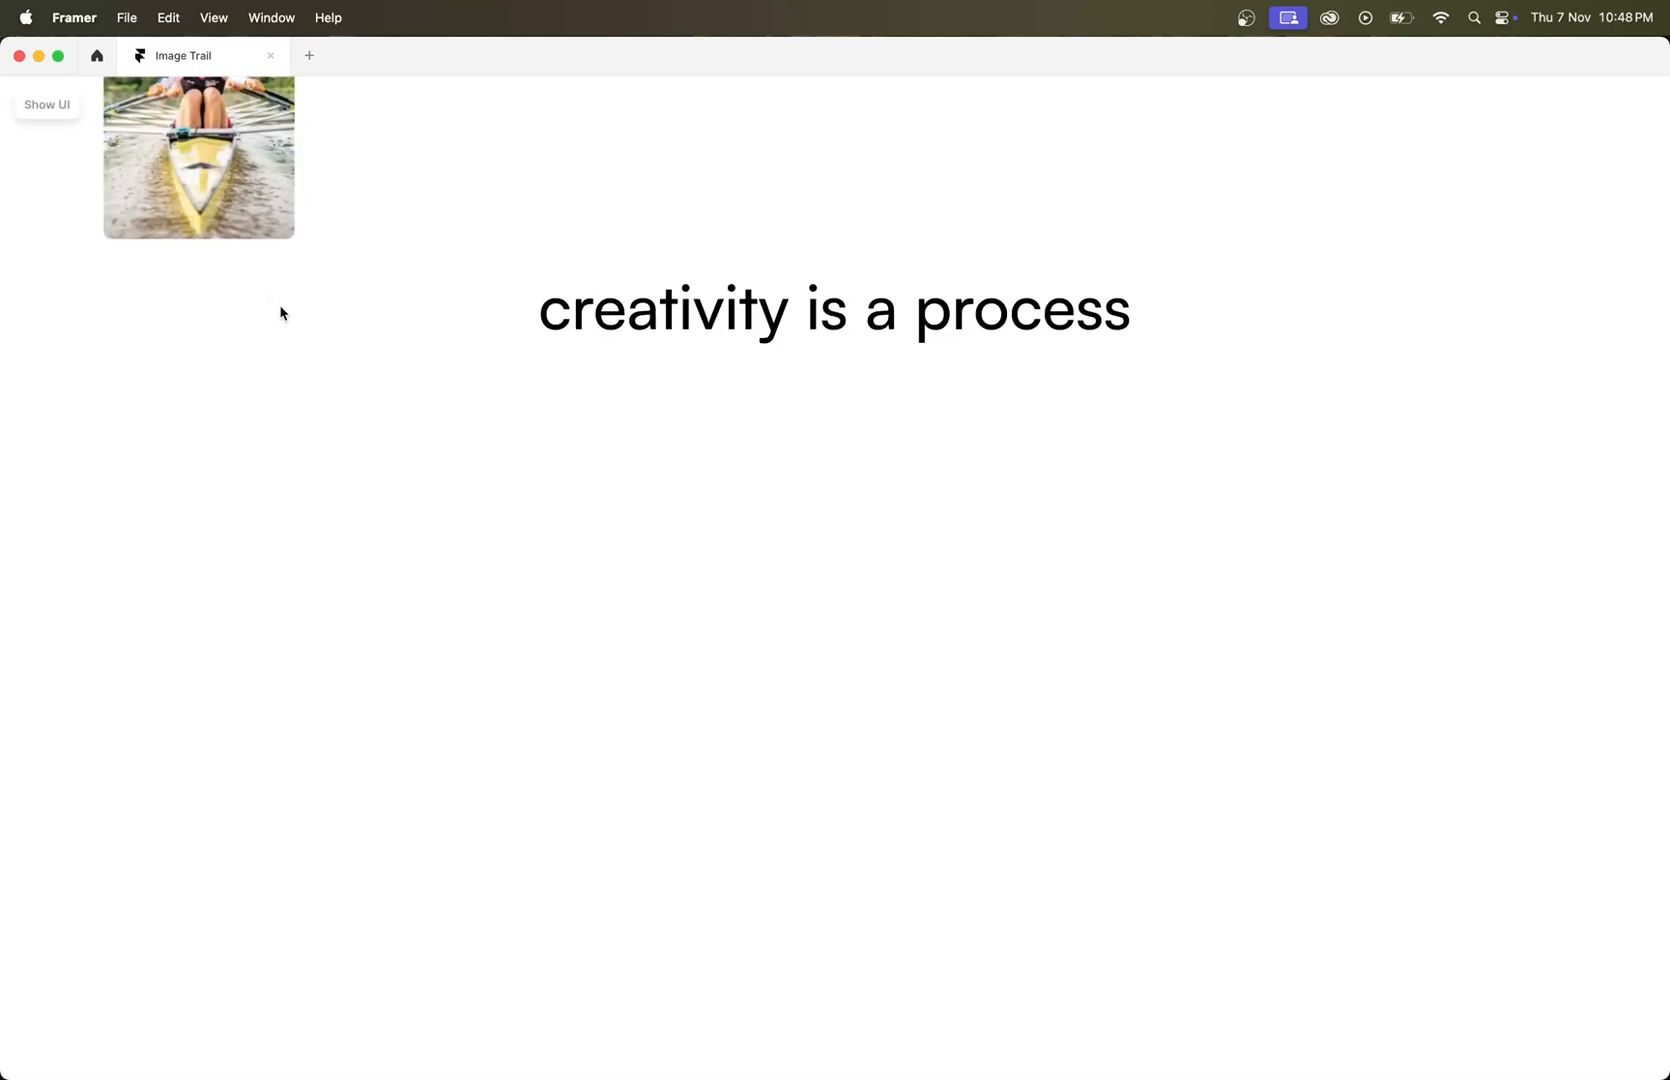
{"action": "mouse_move", "coordinate": [532, 558]}
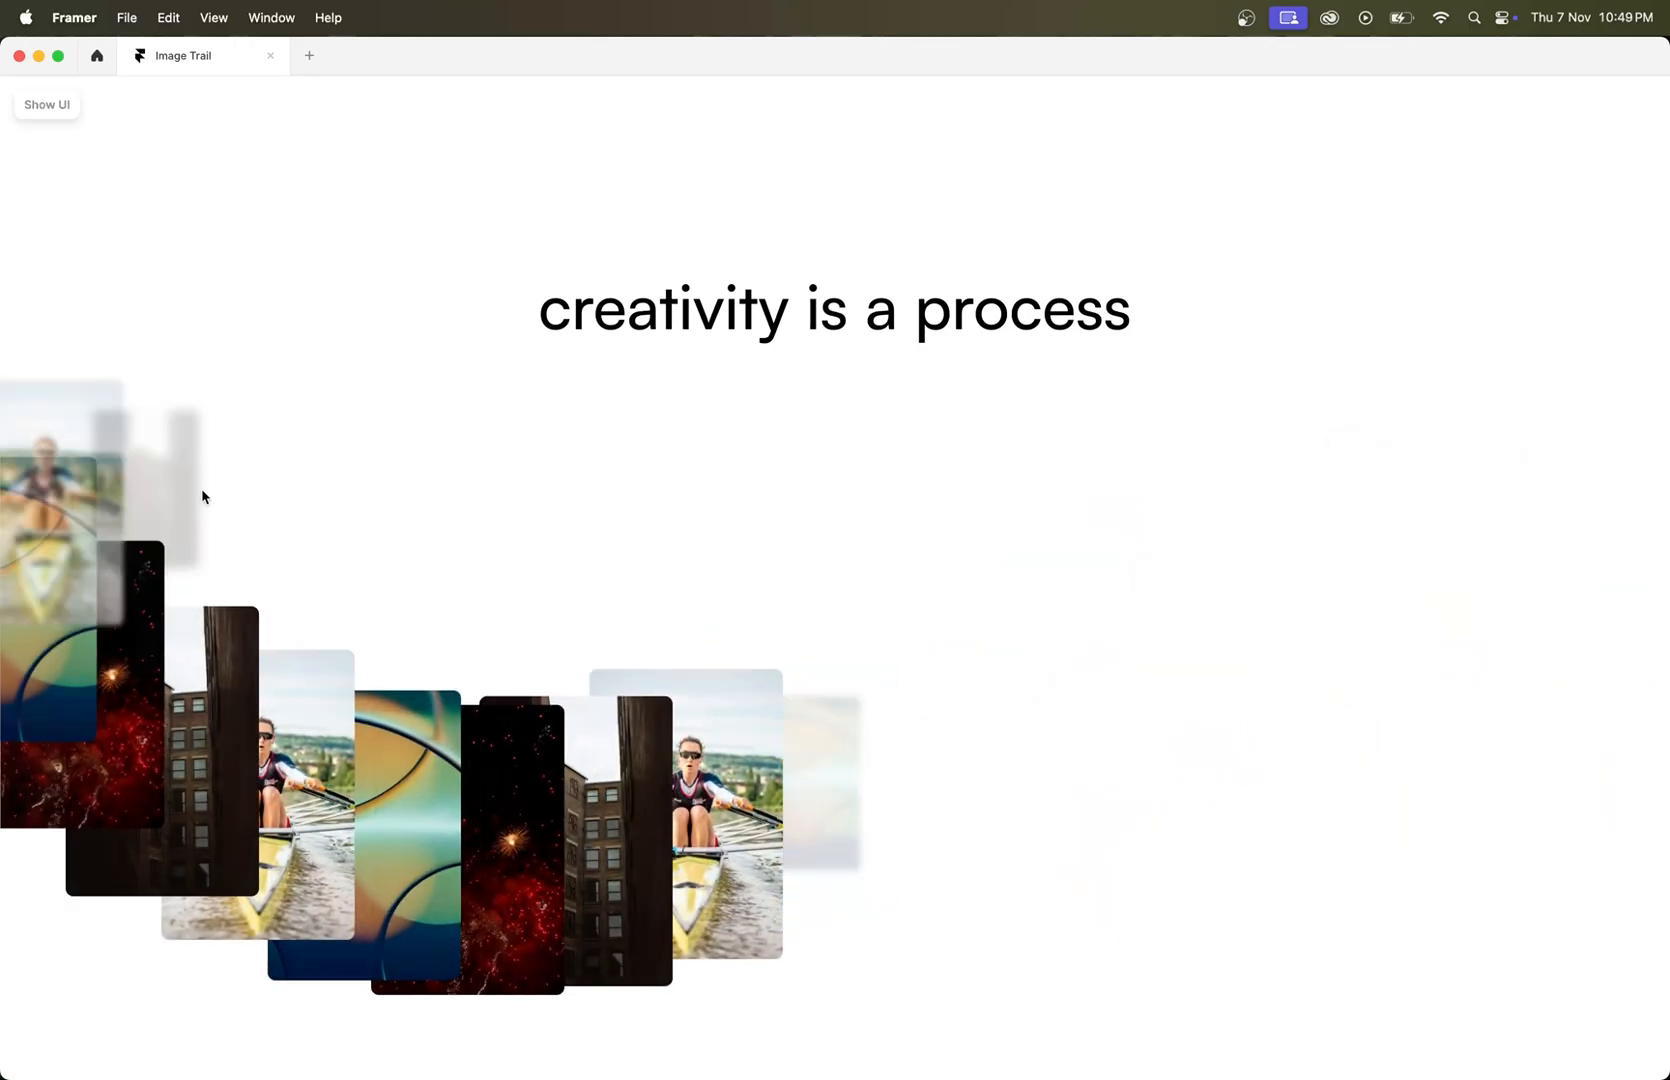
{"action": "mouse_move", "coordinate": [572, 530]}
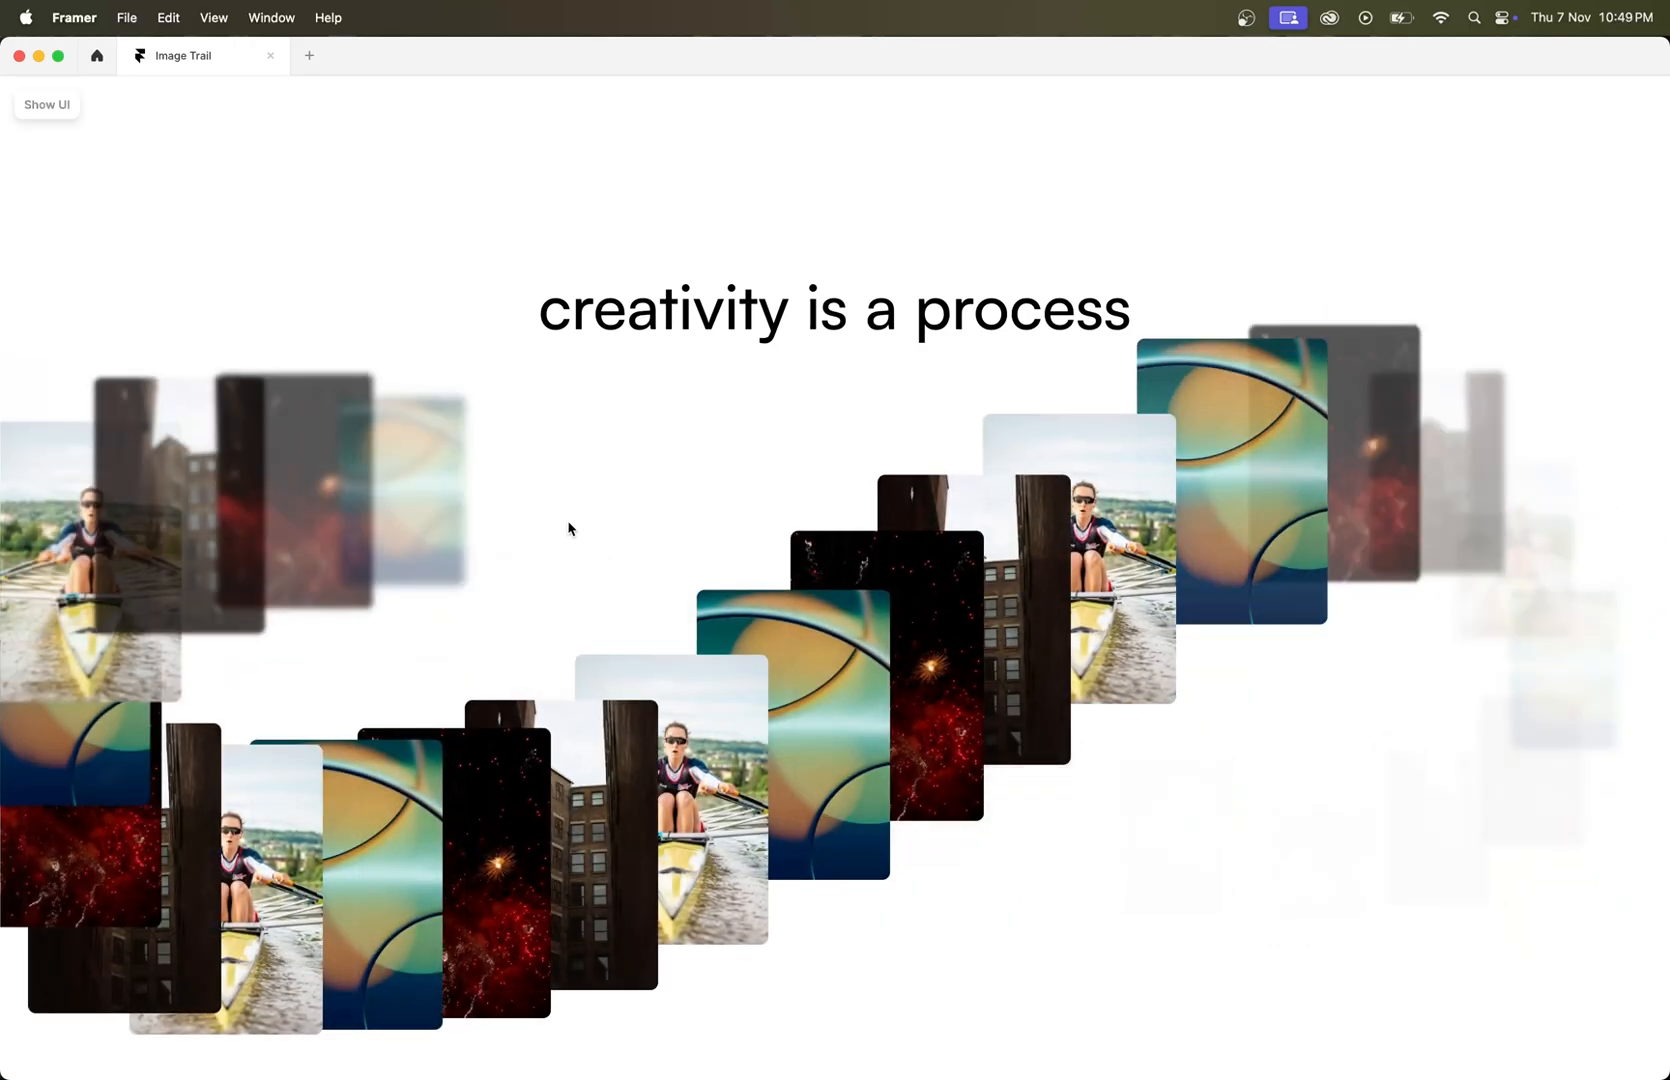